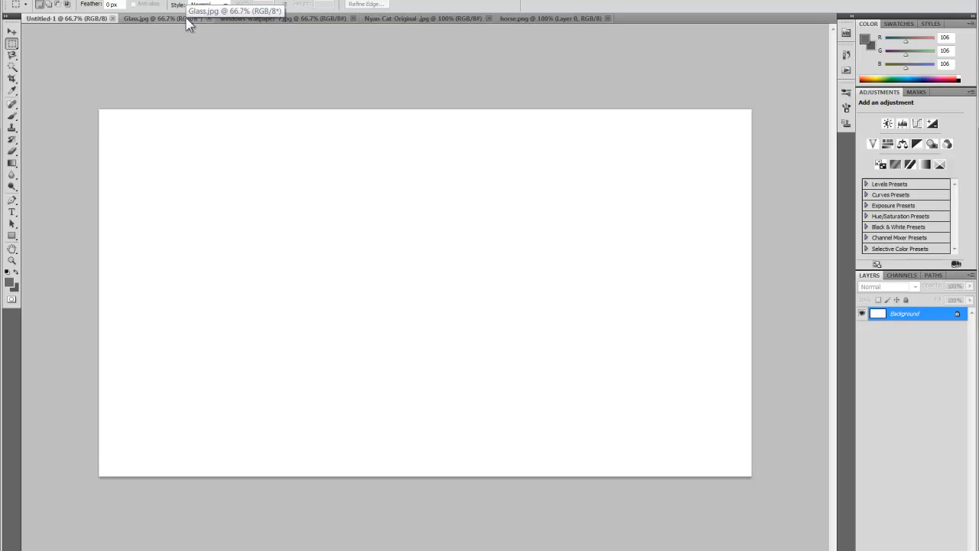
{"action": "mouse_move", "coordinate": [279, 24]}
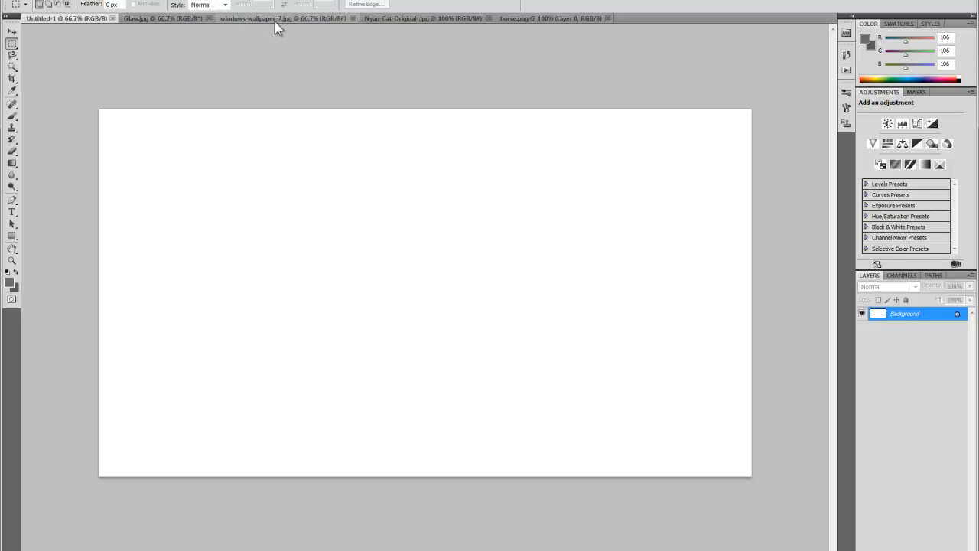
Step: Review the wallpaper and Nyan Cat tabs, close Untitled-1, and switch to the shattered glass image
{"action": "left_click", "coordinate": [260, 18]}
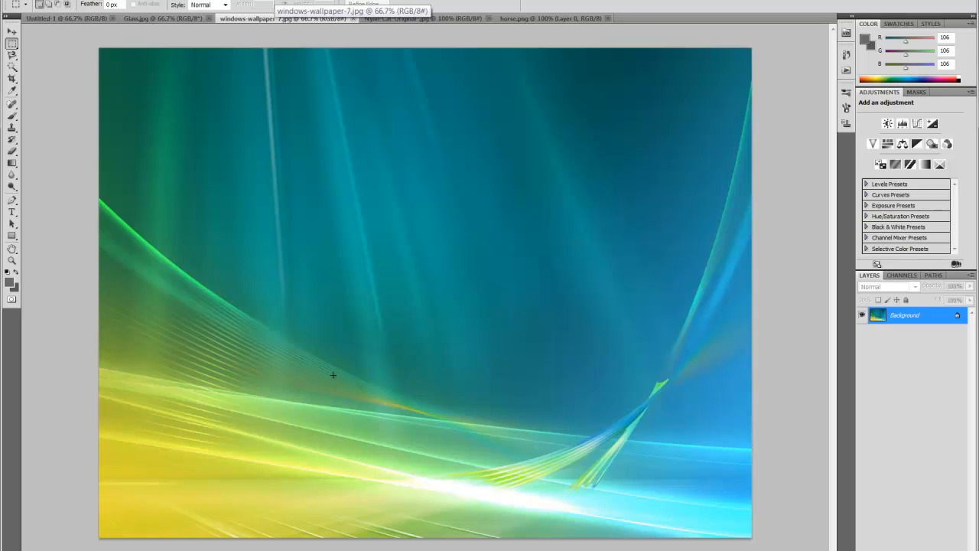
{"action": "mouse_move", "coordinate": [366, 367]}
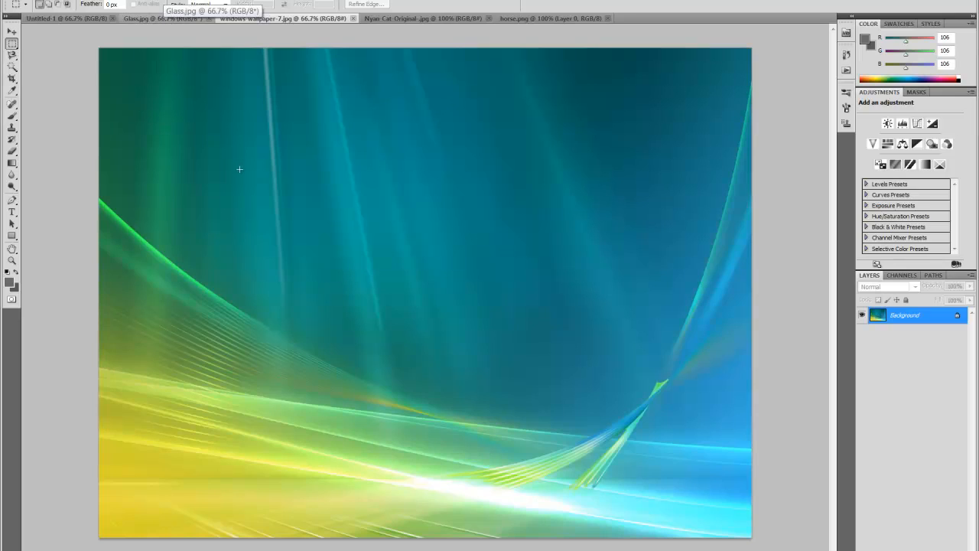
{"action": "mouse_move", "coordinate": [557, 177]}
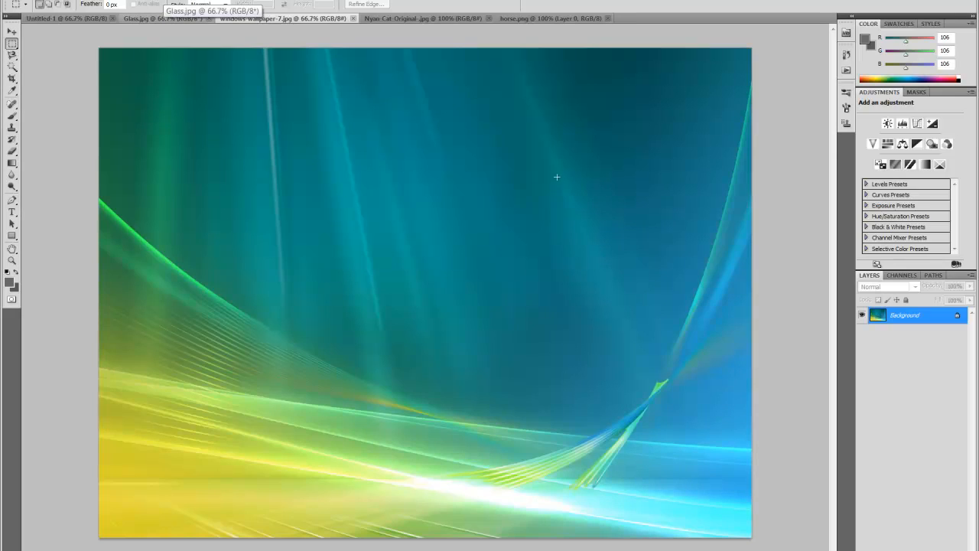
{"action": "mouse_move", "coordinate": [535, 177]}
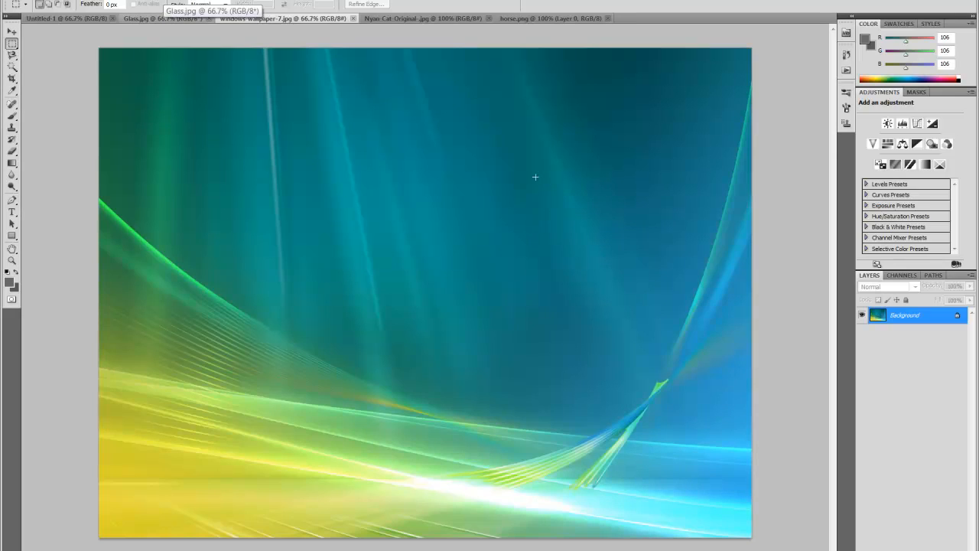
{"action": "left_click", "coordinate": [398, 19]}
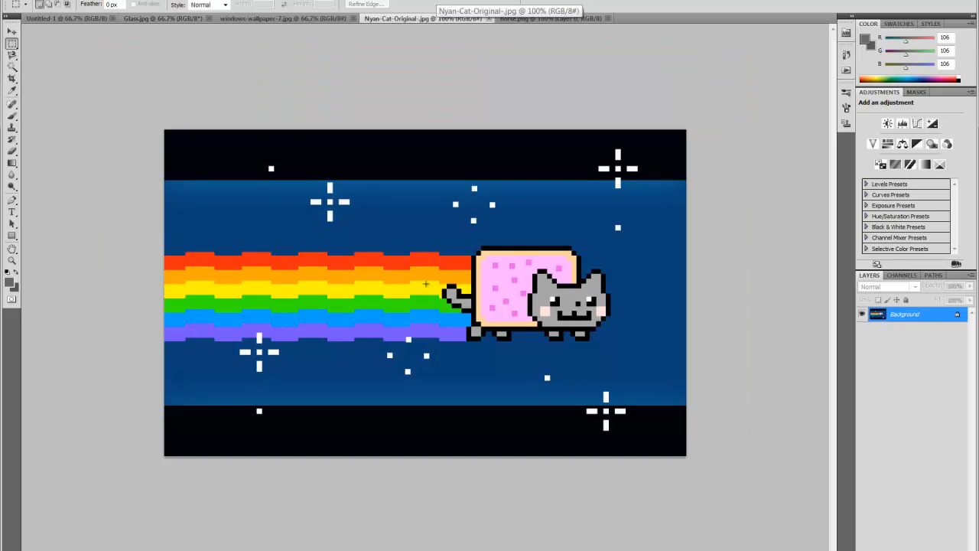
{"action": "mouse_move", "coordinate": [511, 276]}
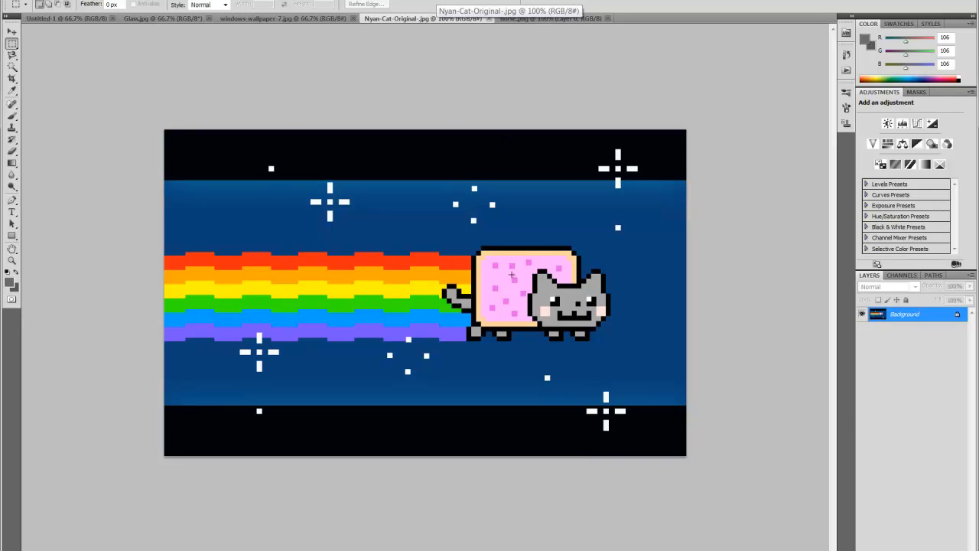
{"action": "mouse_move", "coordinate": [314, 316]}
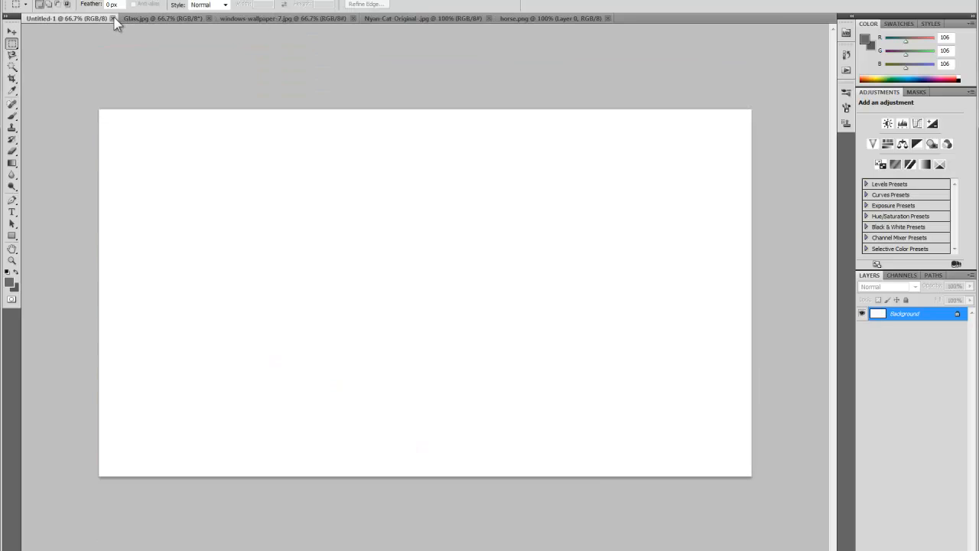
{"action": "left_click", "coordinate": [161, 18]}
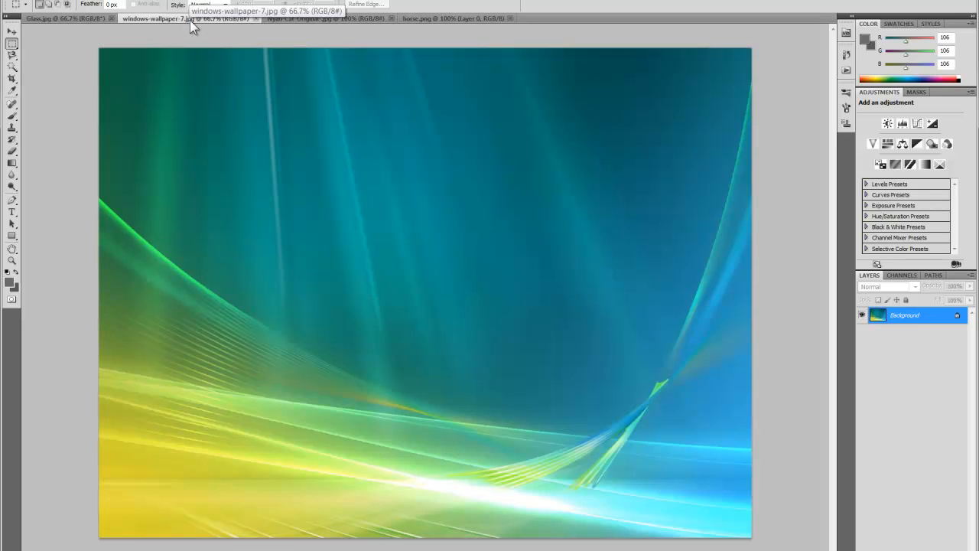
{"action": "left_click", "coordinate": [67, 18]}
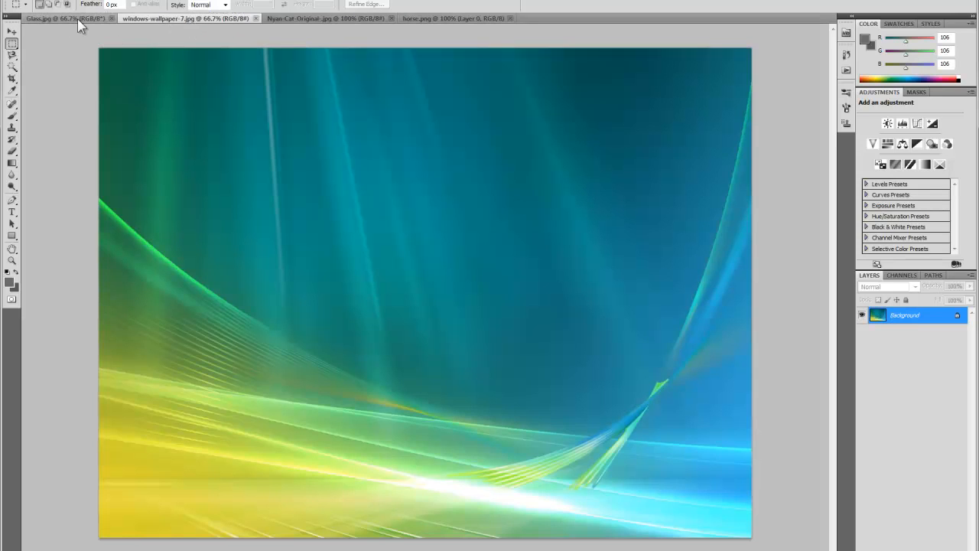
Step: Copy the Glass.jpg image and paste it onto the wallpaper as Layer 1
{"action": "left_click_drag", "start_coordinate": [208, 182], "coordinate": [364, 258]}
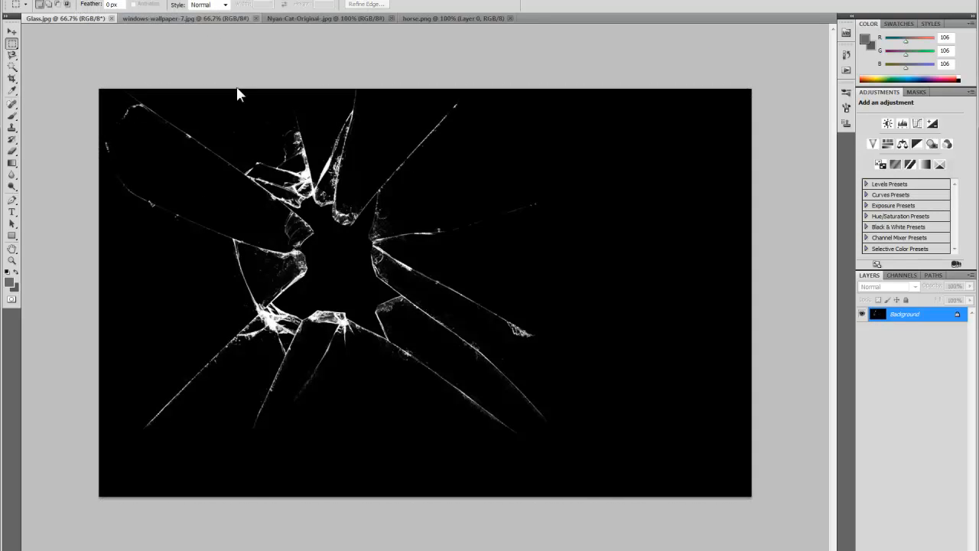
{"action": "left_click", "coordinate": [169, 19]}
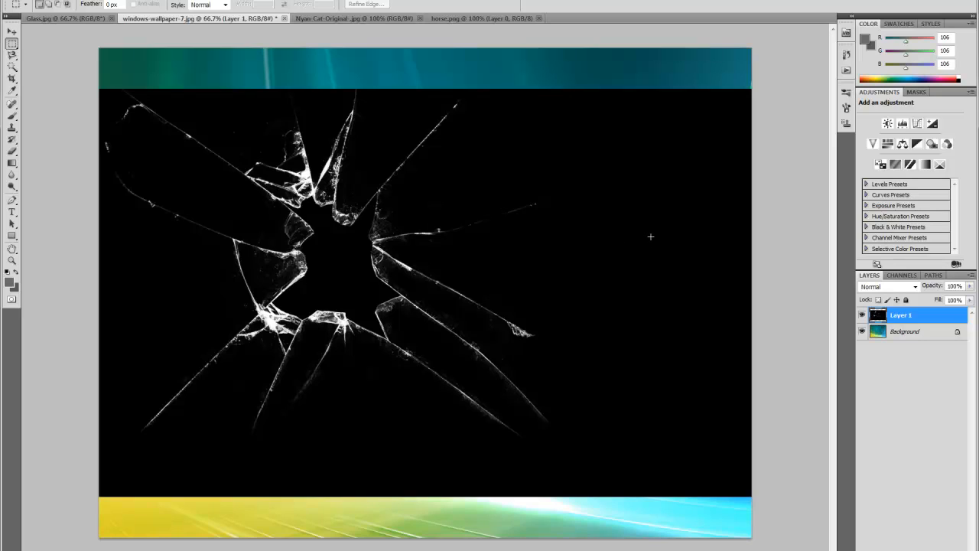
{"action": "mouse_move", "coordinate": [921, 294]}
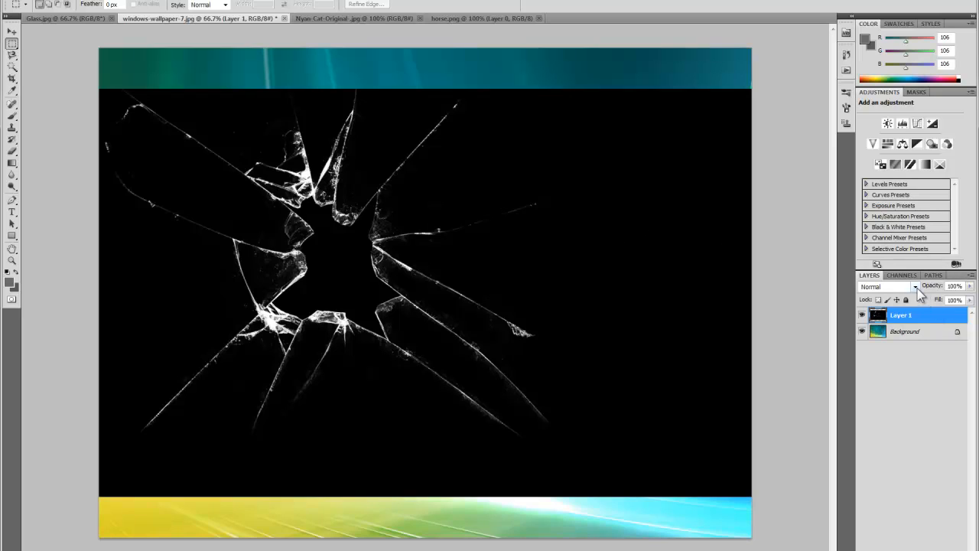
Step: Set Layer 1 to Screen blending and scale the cracks down into the upper left
{"action": "left_click", "coordinate": [915, 286]}
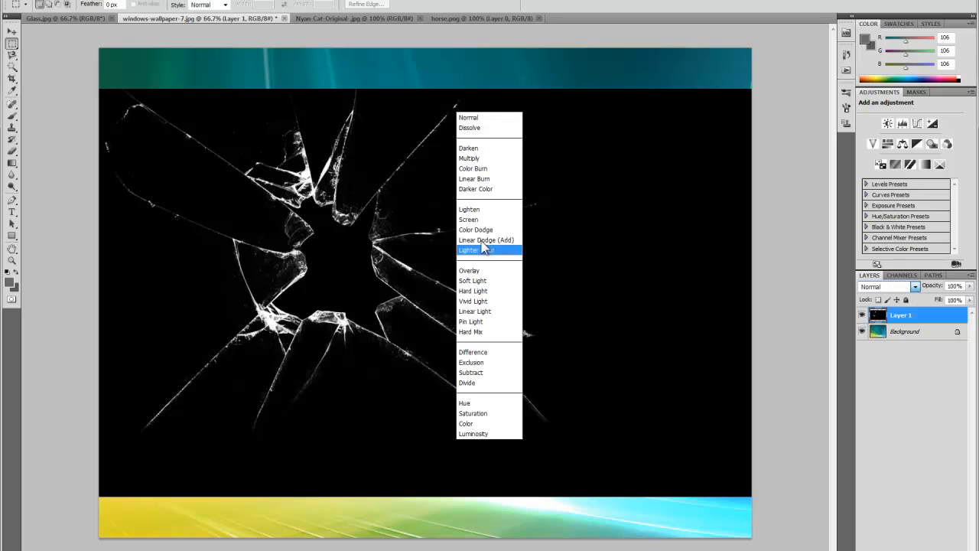
{"action": "left_click", "coordinate": [468, 220]}
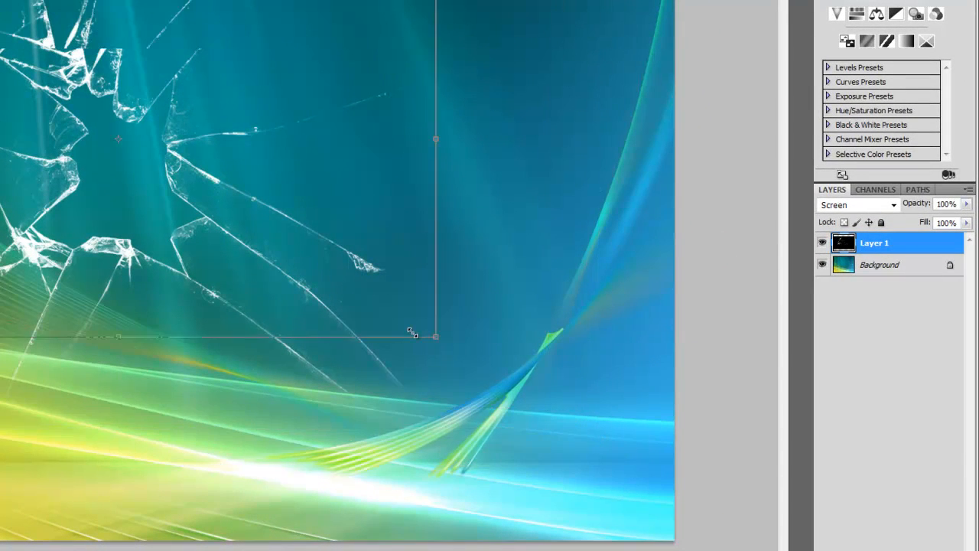
{"action": "left_click_drag", "start_coordinate": [436, 337], "coordinate": [398, 314]}
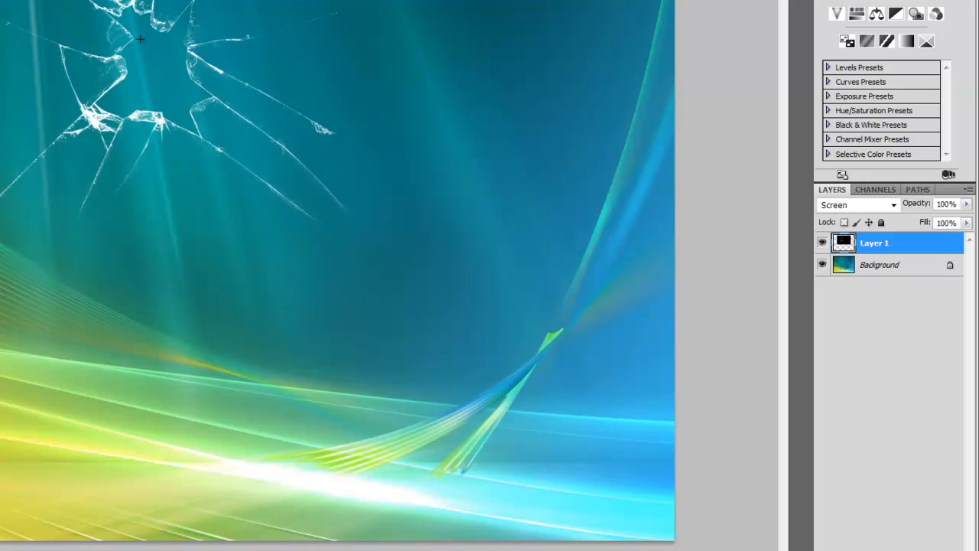
{"action": "mouse_move", "coordinate": [405, 199]}
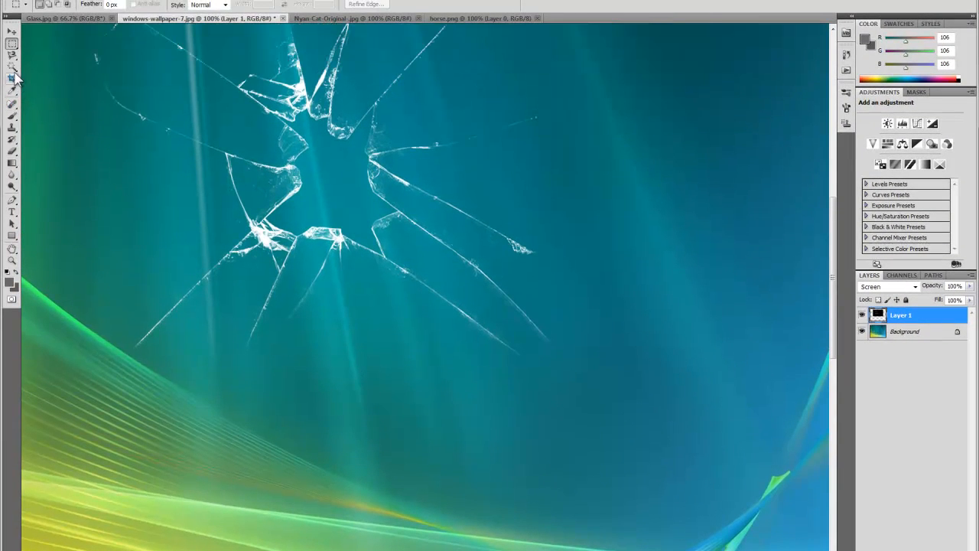
Step: Trace a Lasso selection around the central hole of the cracks
{"action": "left_click", "coordinate": [12, 55]}
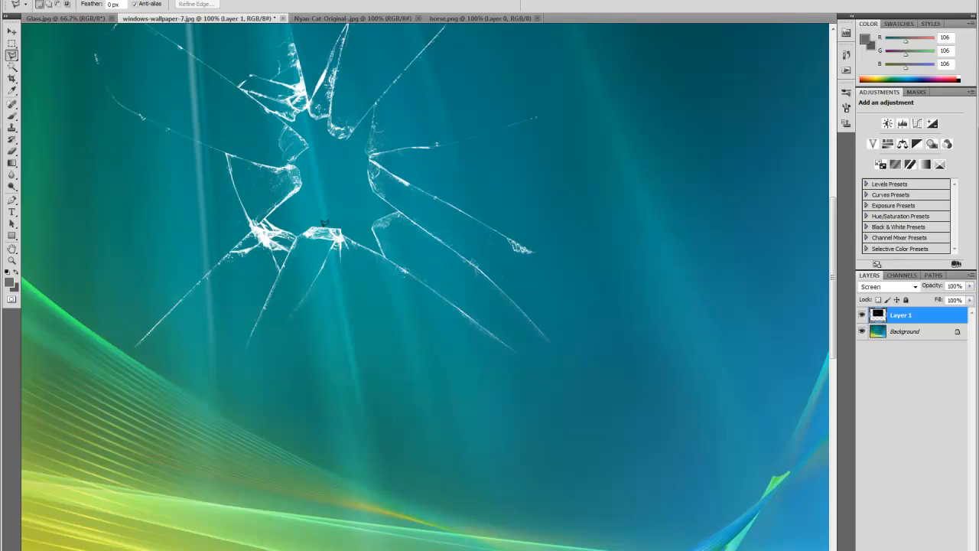
{"action": "mouse_move", "coordinate": [333, 224]}
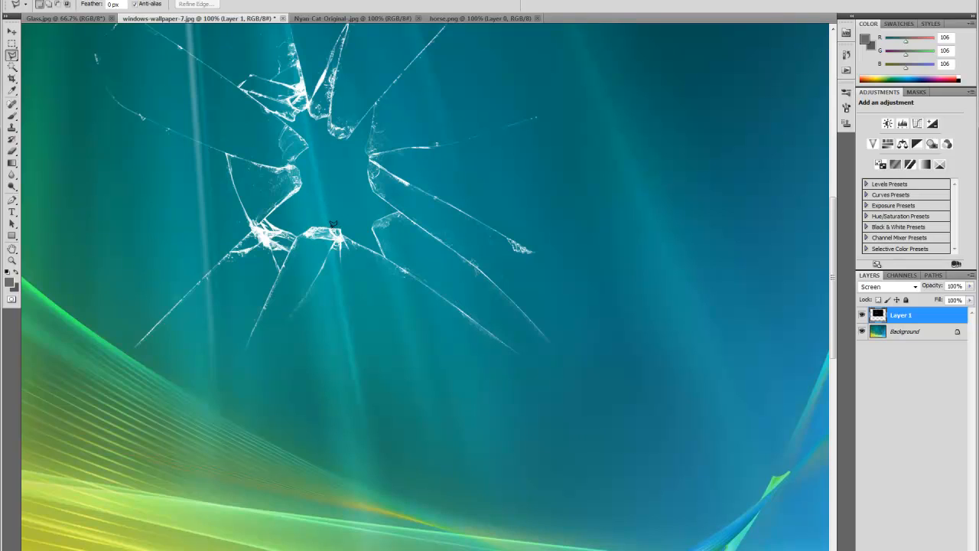
{"action": "mouse_move", "coordinate": [343, 223]}
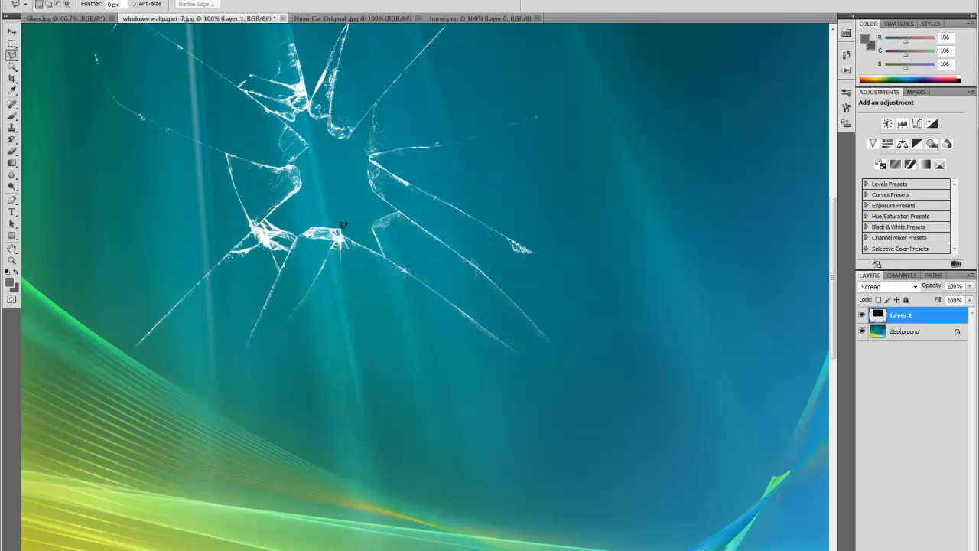
{"action": "mouse_move", "coordinate": [344, 230]}
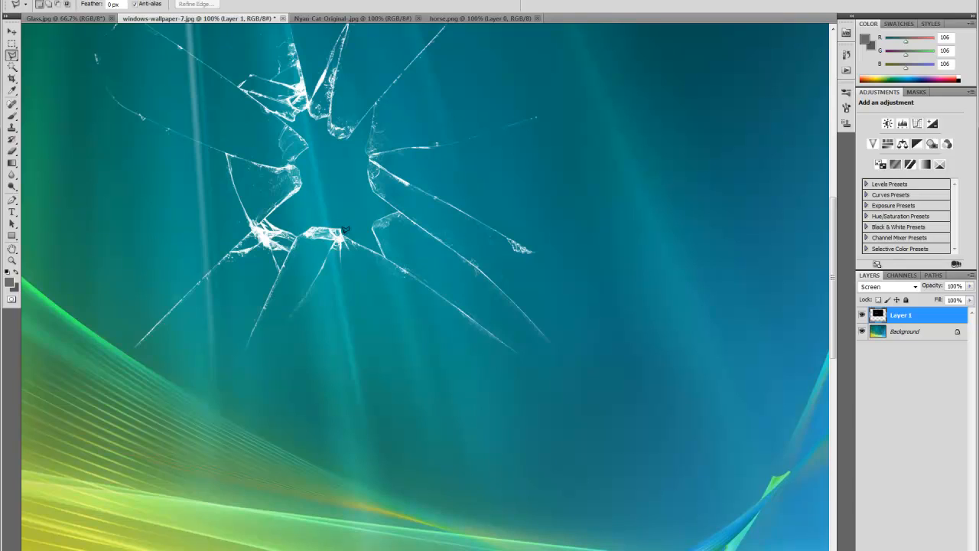
{"action": "mouse_move", "coordinate": [368, 243]}
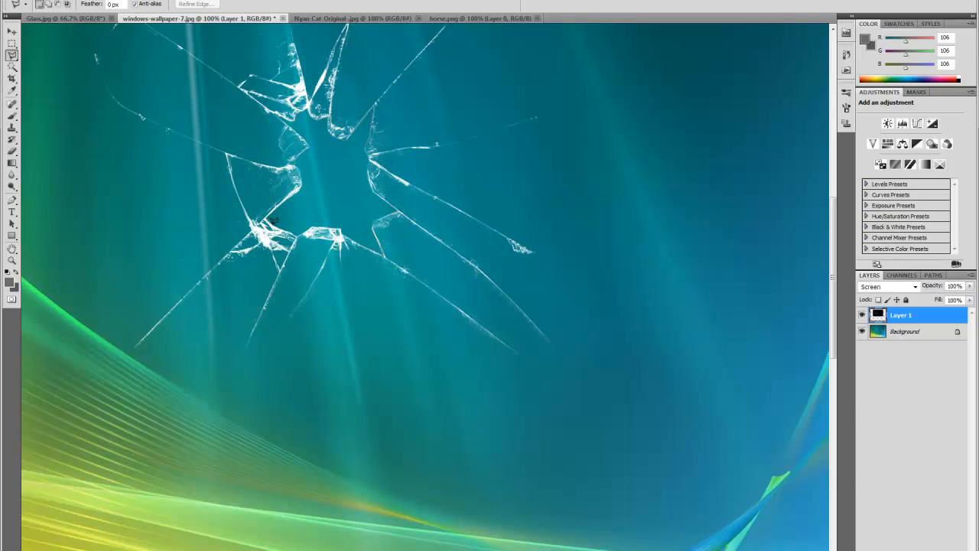
{"action": "mouse_move", "coordinate": [285, 223]}
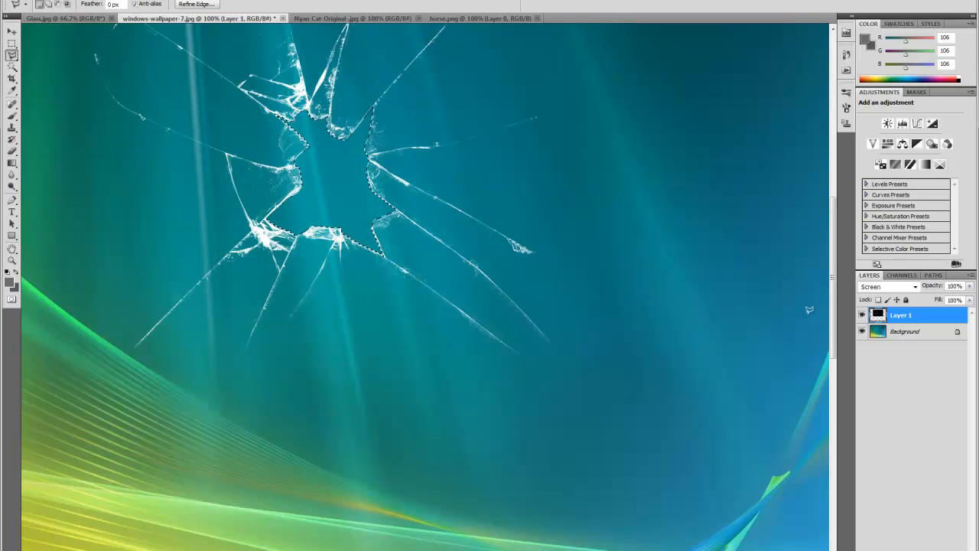
Step: Duplicate the locked Background layer into an editable copy
{"action": "left_click", "coordinate": [906, 330]}
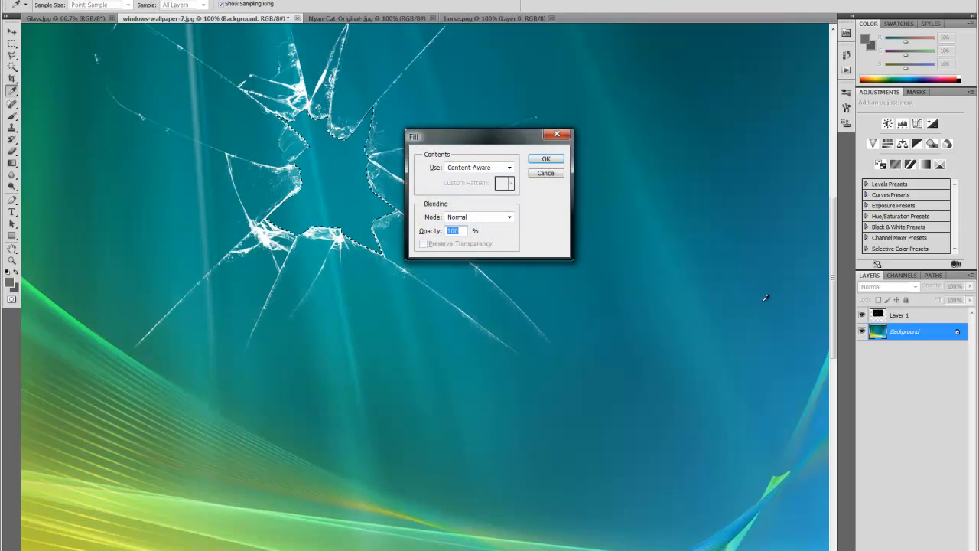
{"action": "right_click", "coordinate": [905, 331]}
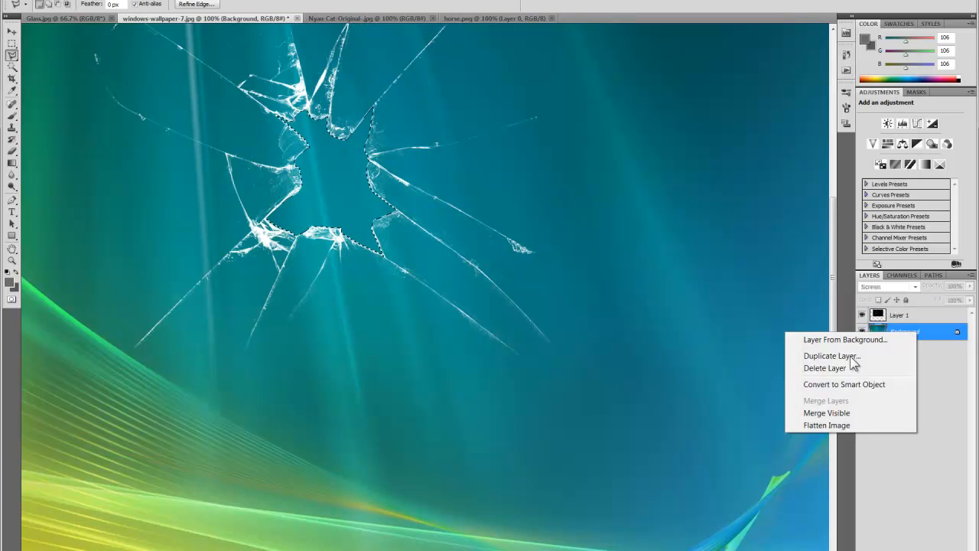
{"action": "left_click", "coordinate": [830, 355]}
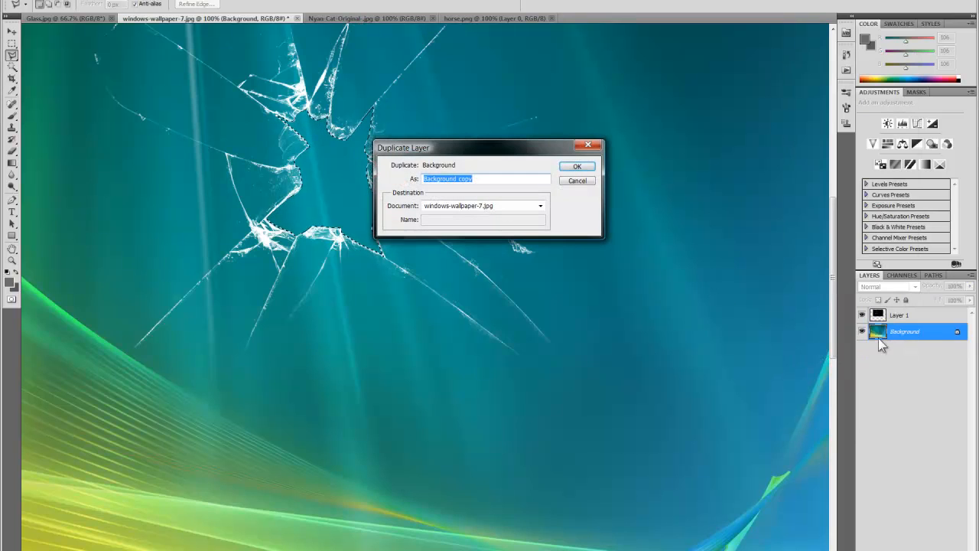
{"action": "left_click", "coordinate": [576, 165]}
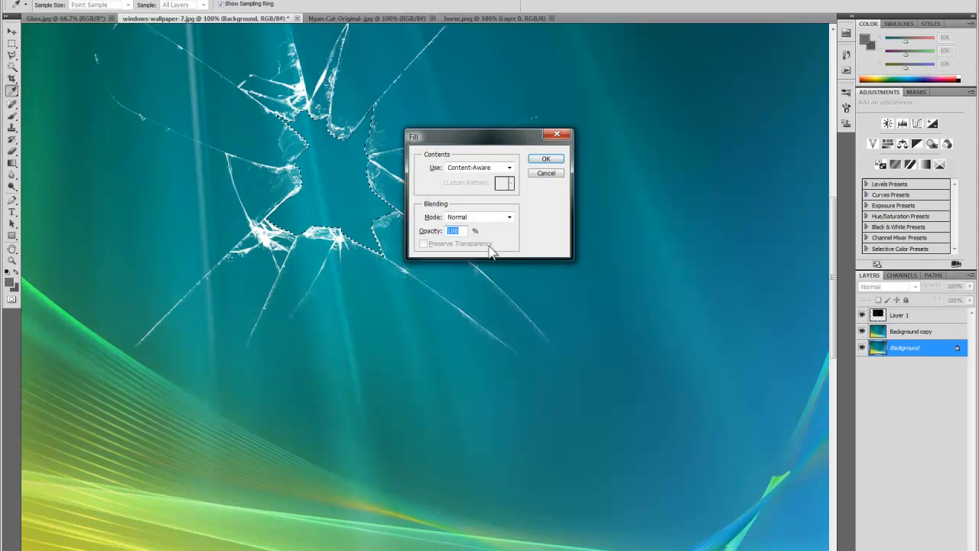
Step: Delete the original Background layer so the hole can be filled black
{"action": "right_click", "coordinate": [905, 348]}
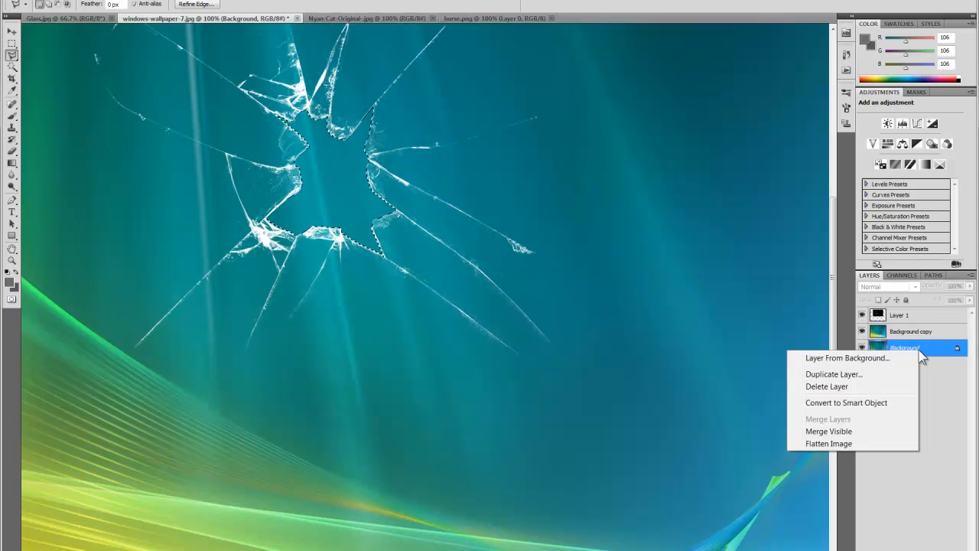
{"action": "left_click", "coordinate": [827, 385]}
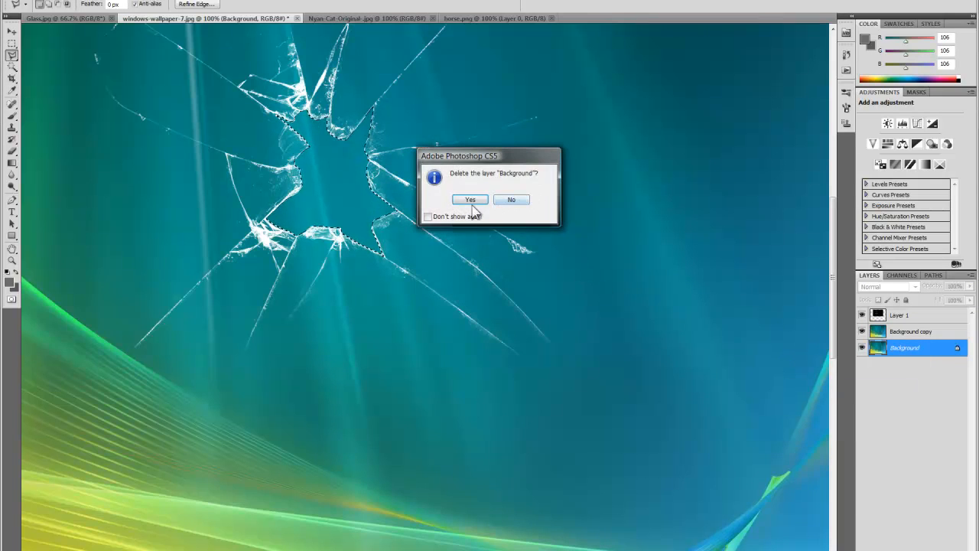
{"action": "left_click", "coordinate": [471, 199]}
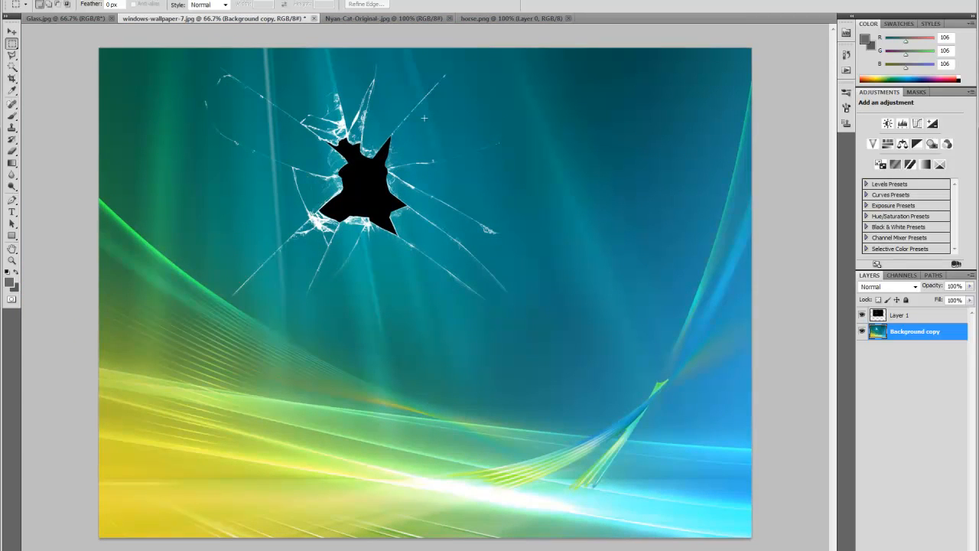
{"action": "mouse_move", "coordinate": [419, 266]}
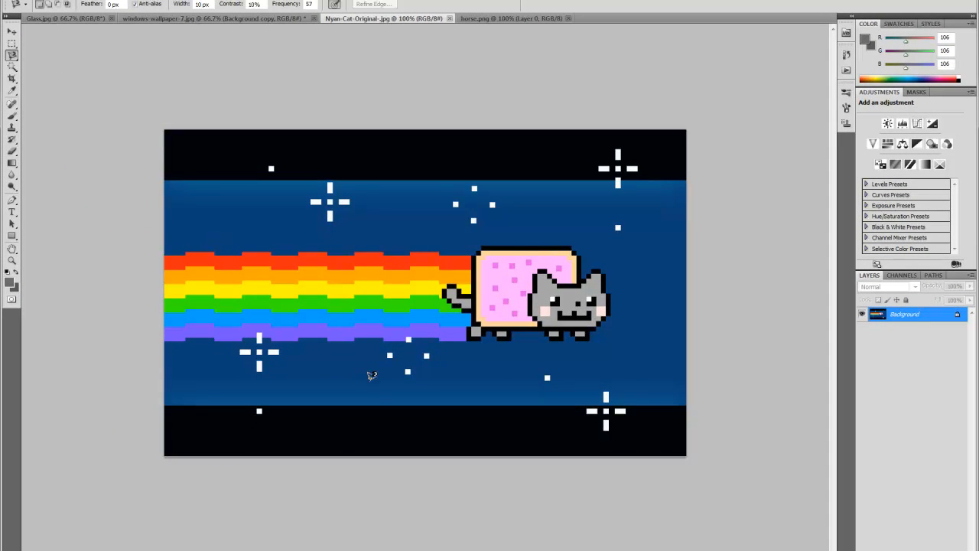
{"action": "mouse_move", "coordinate": [482, 327]}
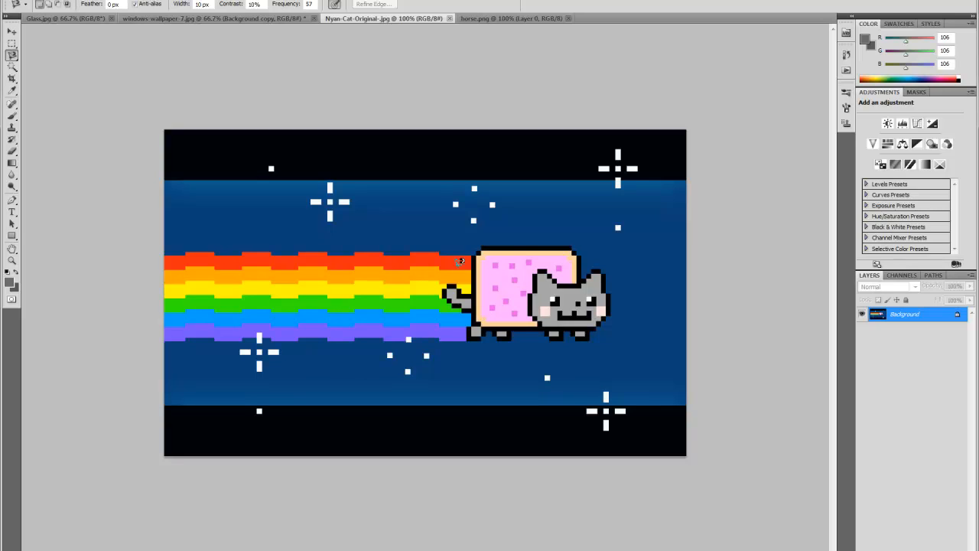
{"action": "mouse_move", "coordinate": [462, 251]}
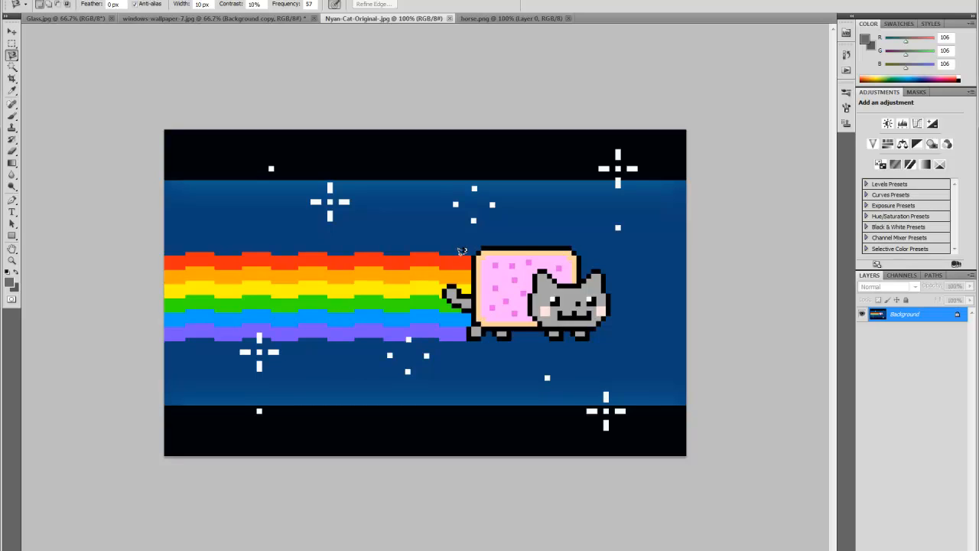
{"action": "mouse_move", "coordinate": [466, 253]}
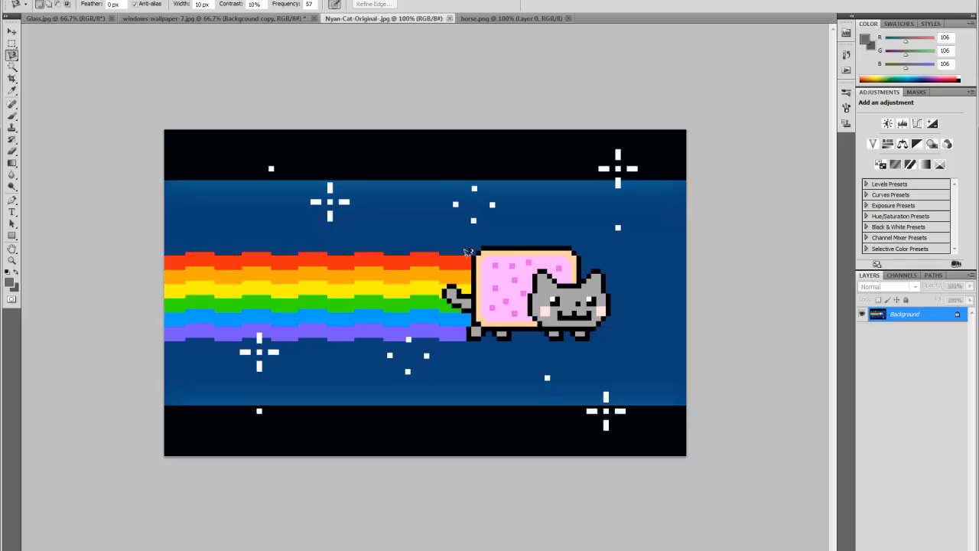
{"action": "mouse_move", "coordinate": [344, 237]}
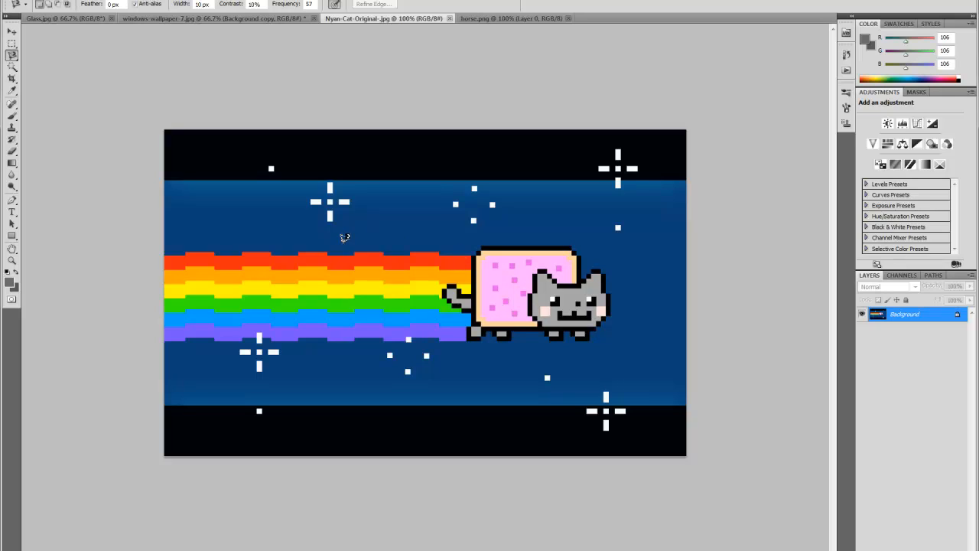
{"action": "mouse_move", "coordinate": [152, 263]}
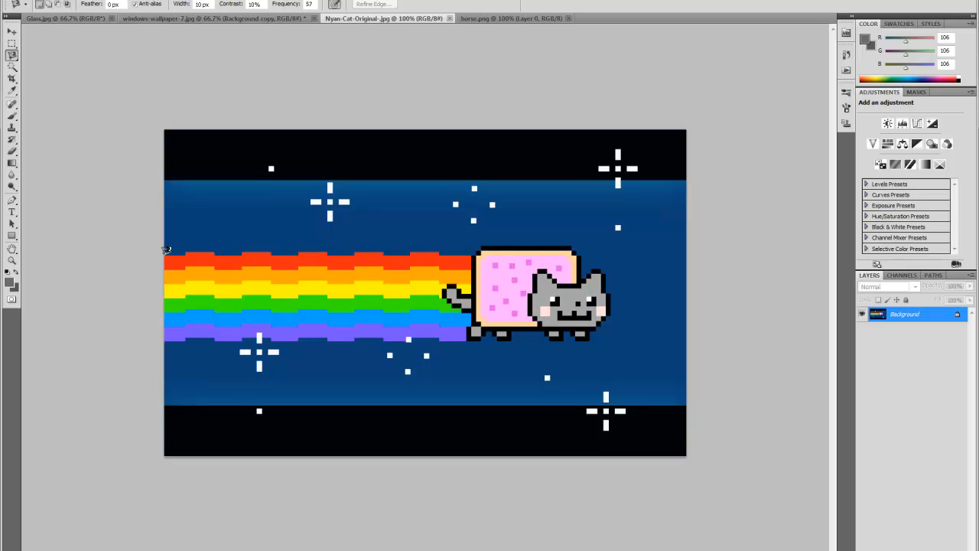
{"action": "mouse_move", "coordinate": [184, 253]}
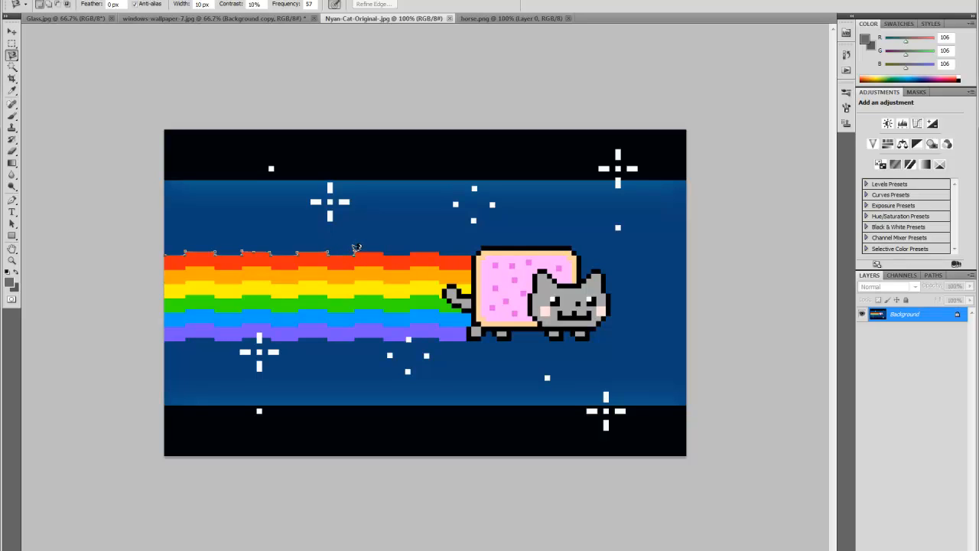
{"action": "mouse_move", "coordinate": [385, 247]}
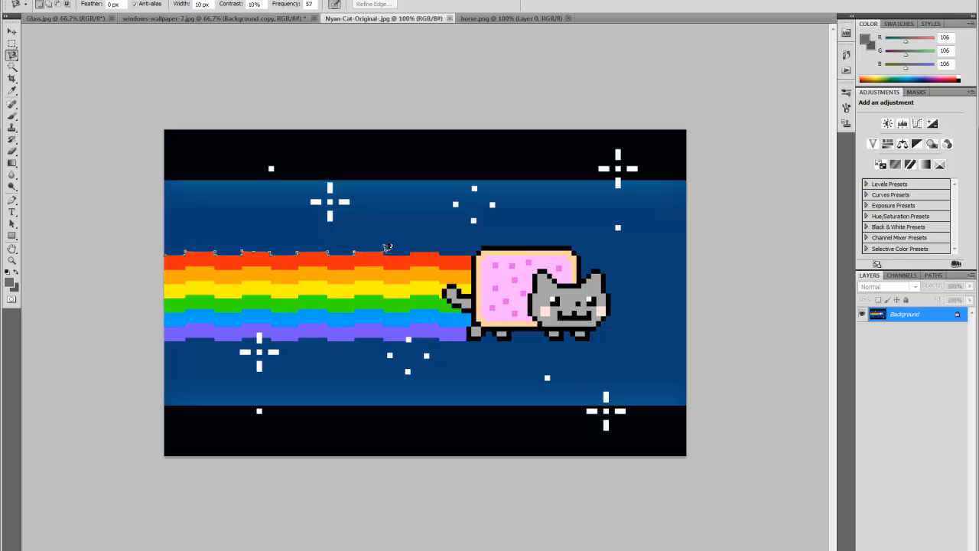
{"action": "mouse_move", "coordinate": [399, 252]}
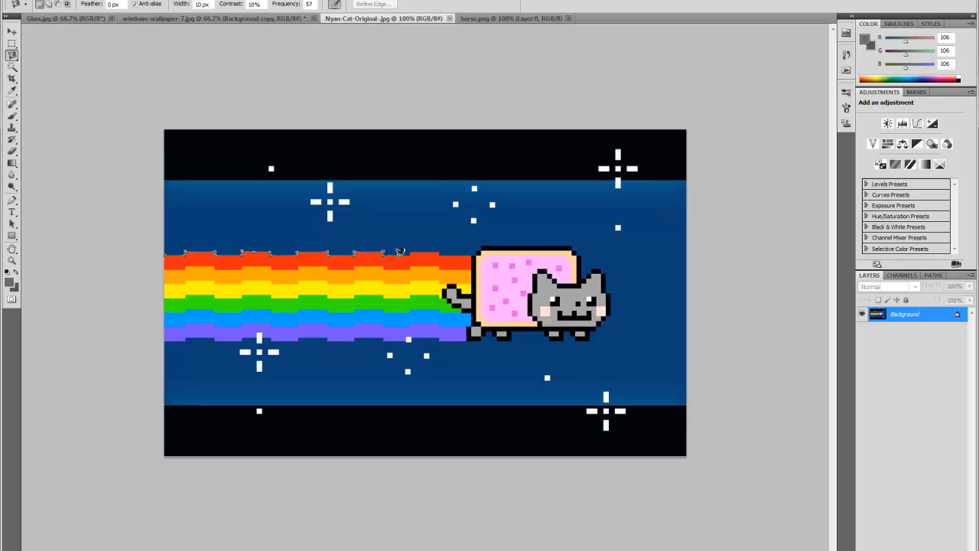
{"action": "mouse_move", "coordinate": [412, 247]}
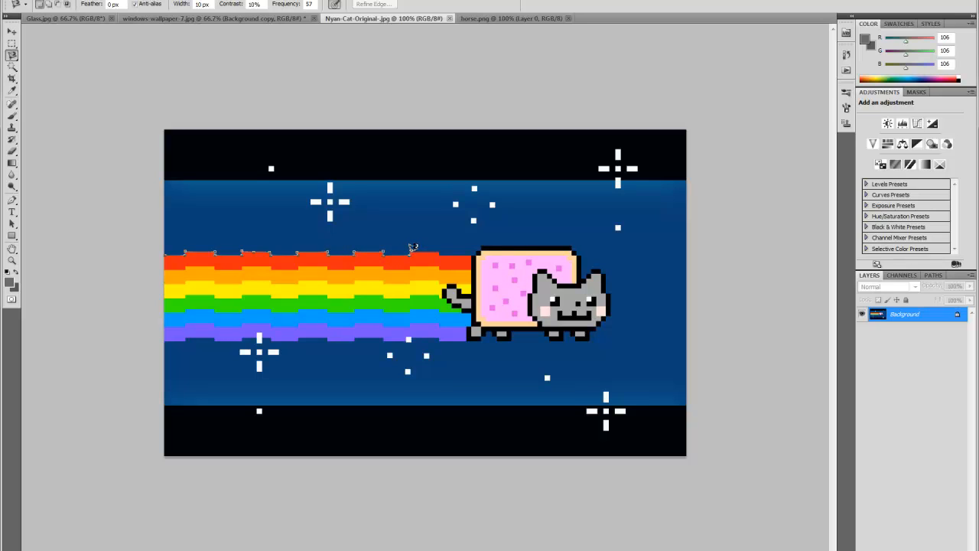
{"action": "mouse_move", "coordinate": [440, 246]}
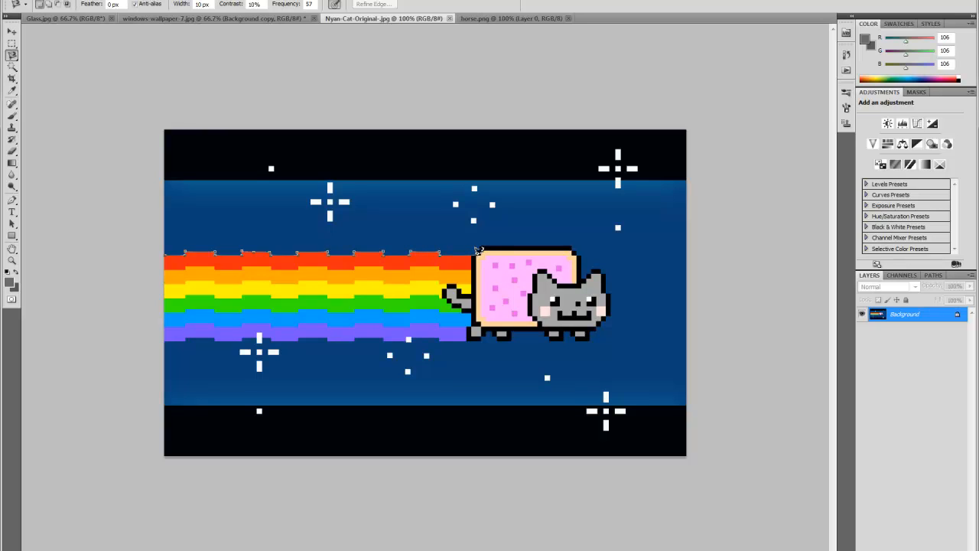
{"action": "mouse_move", "coordinate": [477, 246]}
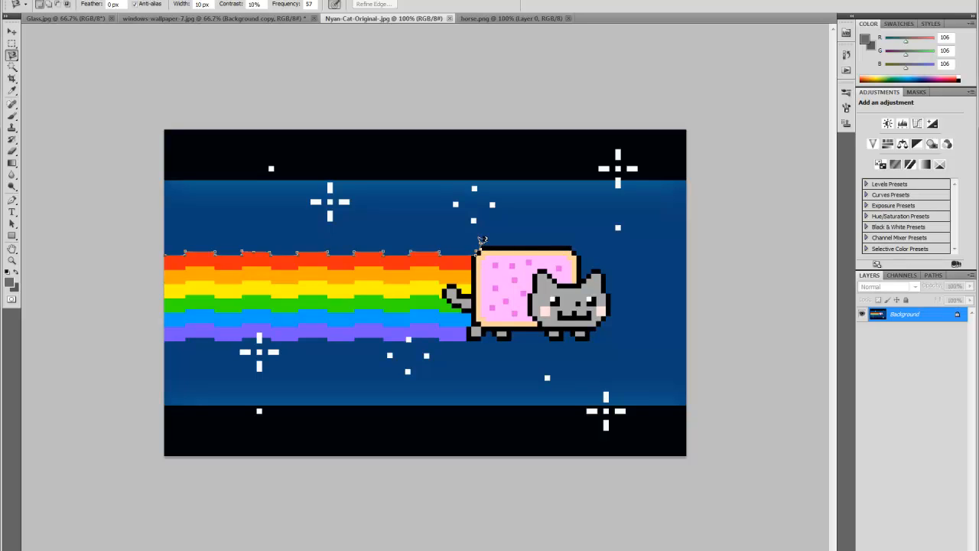
{"action": "mouse_move", "coordinate": [565, 245]}
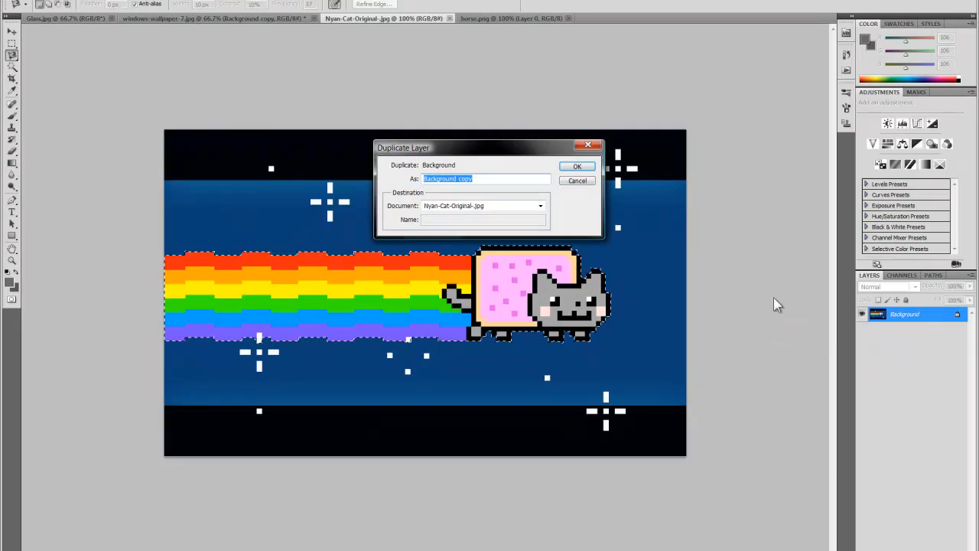
Step: Paste the cat and rainbow onto windows-wallpaper-7.jpg as a layer and select the stray white star
{"action": "left_click", "coordinate": [577, 166]}
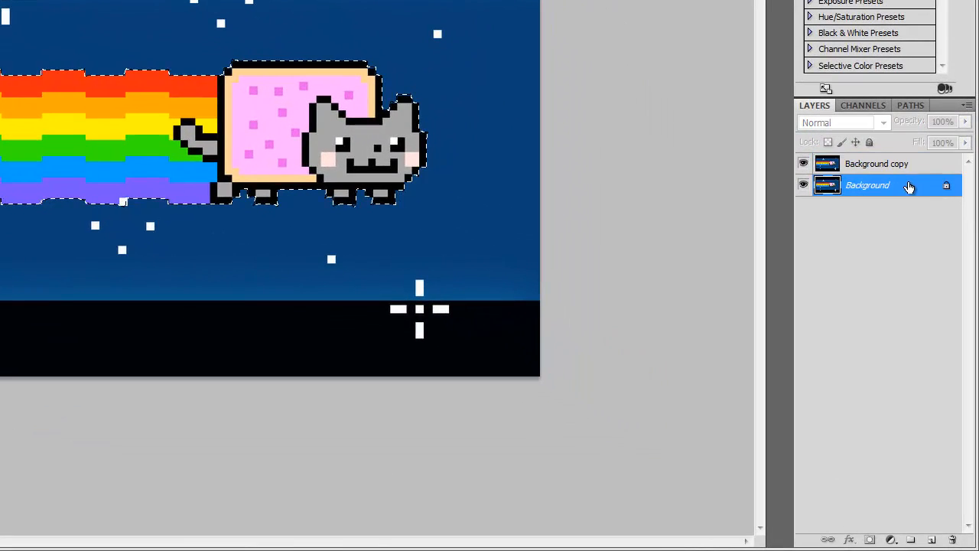
{"action": "left_click", "coordinate": [877, 162]}
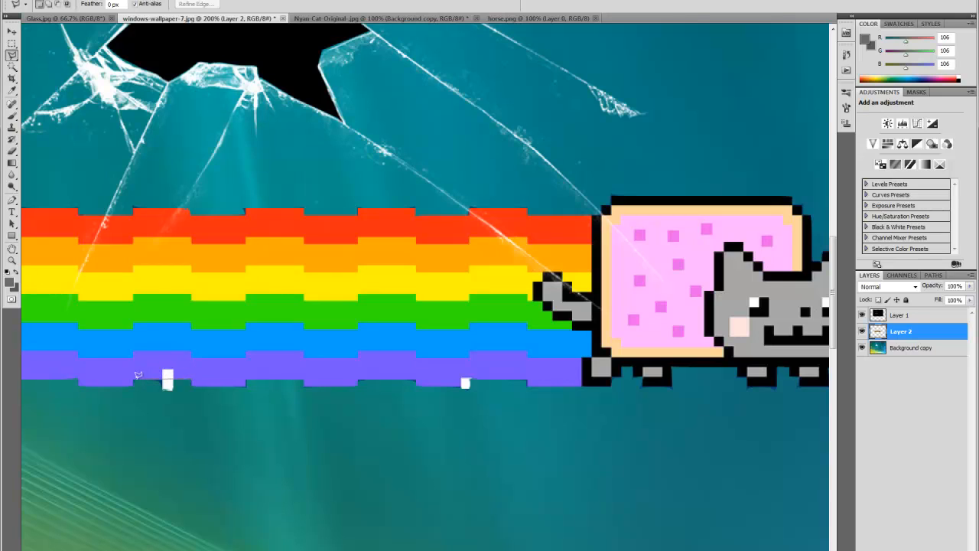
{"action": "mouse_move", "coordinate": [135, 375]}
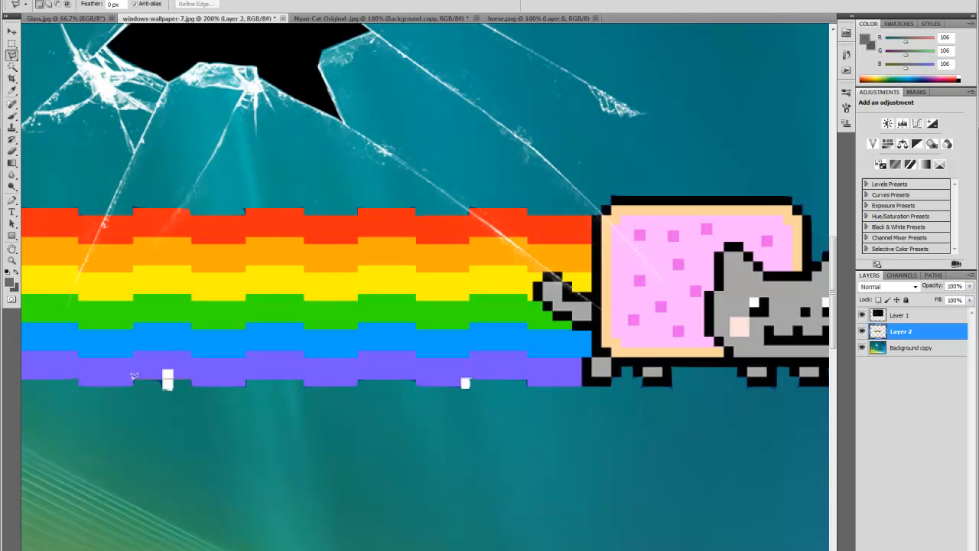
{"action": "left_click_drag", "start_coordinate": [135, 375], "coordinate": [192, 404]}
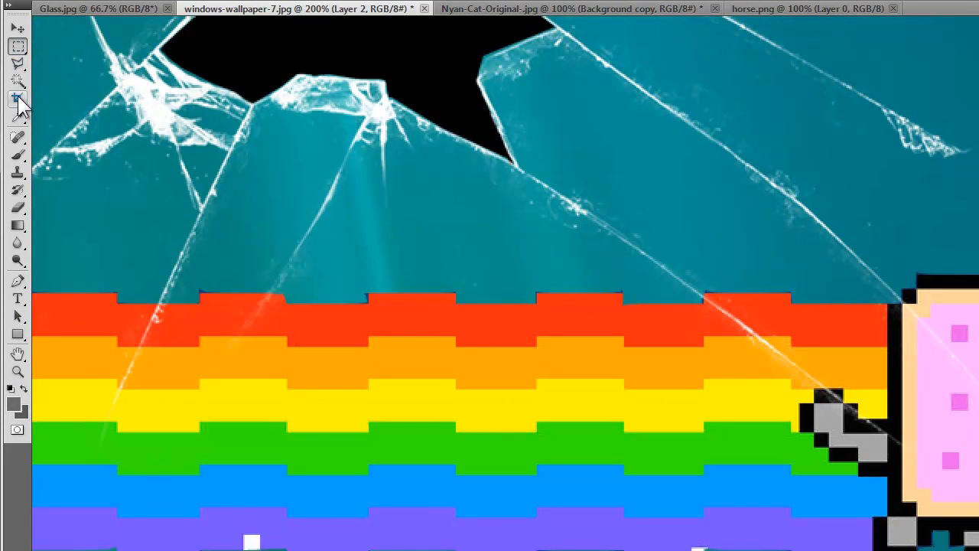
{"action": "left_click", "coordinate": [17, 46]}
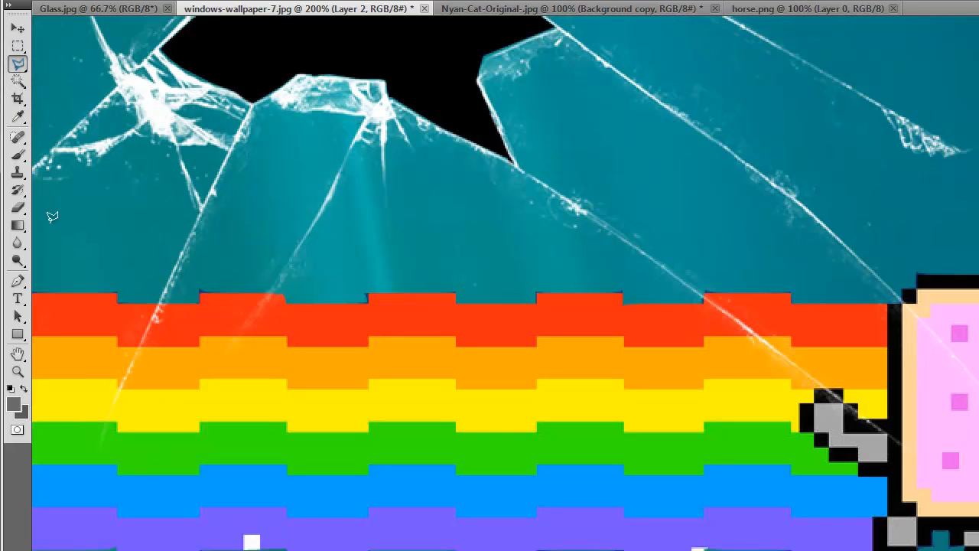
{"action": "mouse_move", "coordinate": [288, 542]}
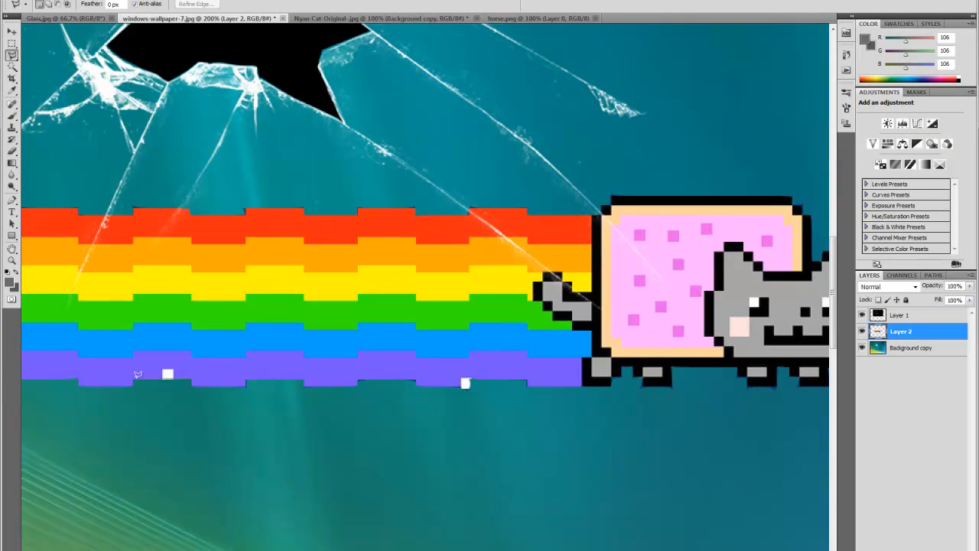
{"action": "mouse_move", "coordinate": [156, 364]}
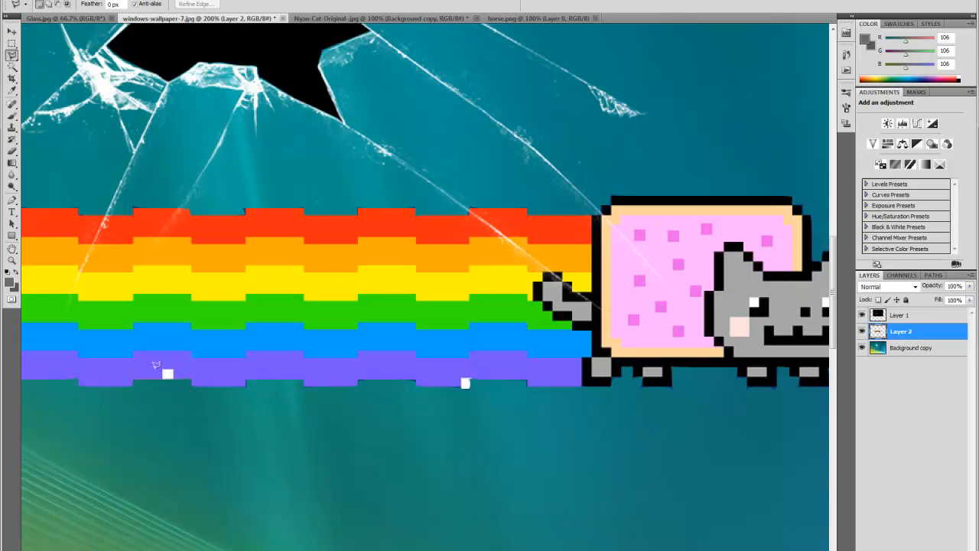
{"action": "mouse_move", "coordinate": [194, 385]}
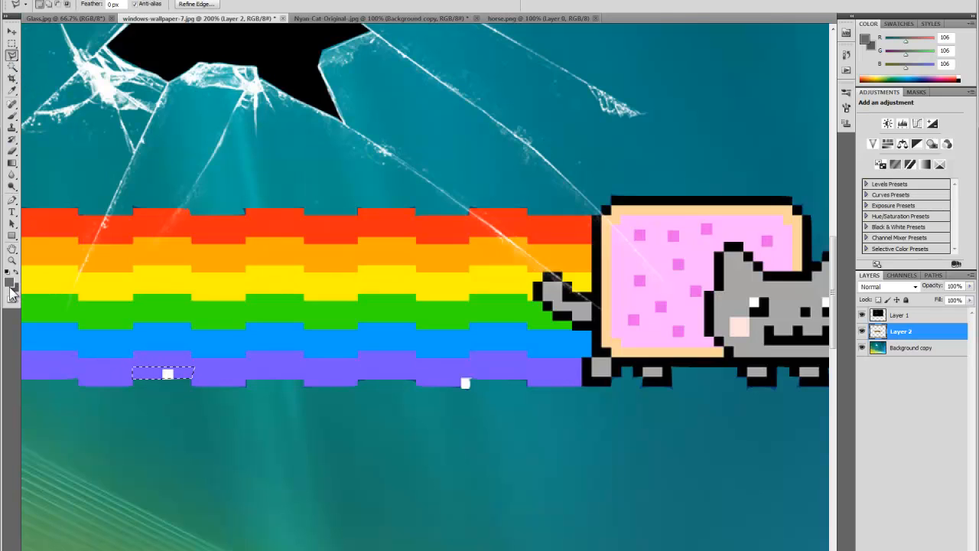
{"action": "left_click", "coordinate": [6, 280]}
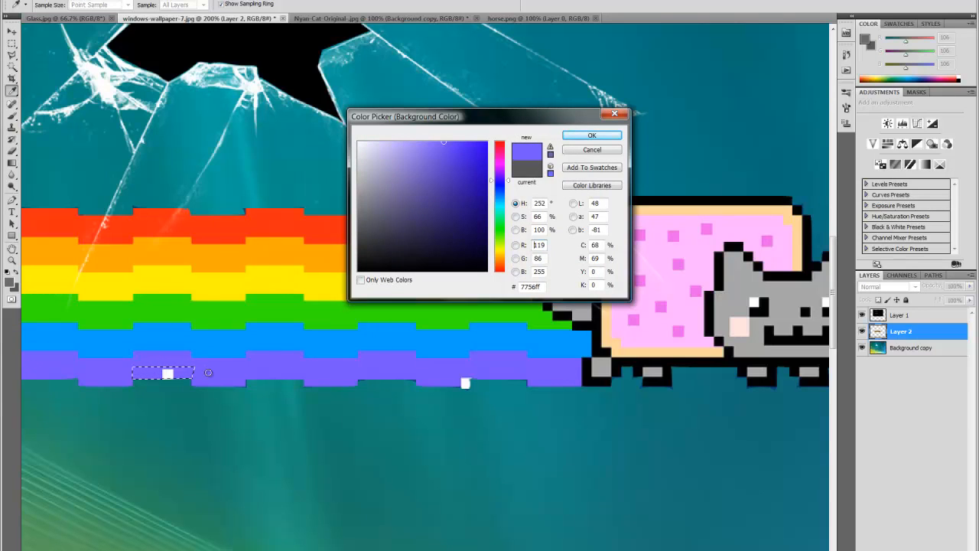
Step: Sample the purple of the rainbow's bottom stripe with the Eyedropper to fill the star
{"action": "left_click", "coordinate": [590, 135]}
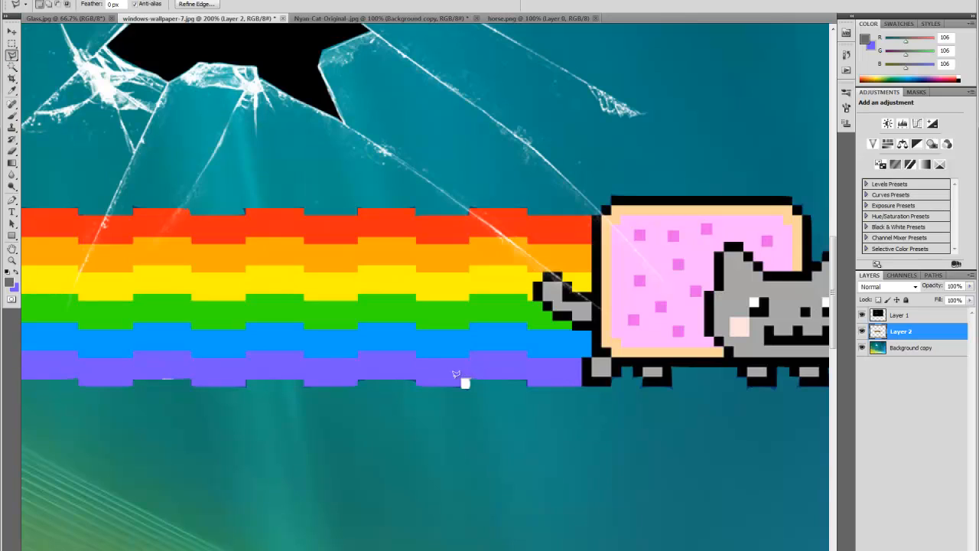
{"action": "mouse_move", "coordinate": [456, 382]}
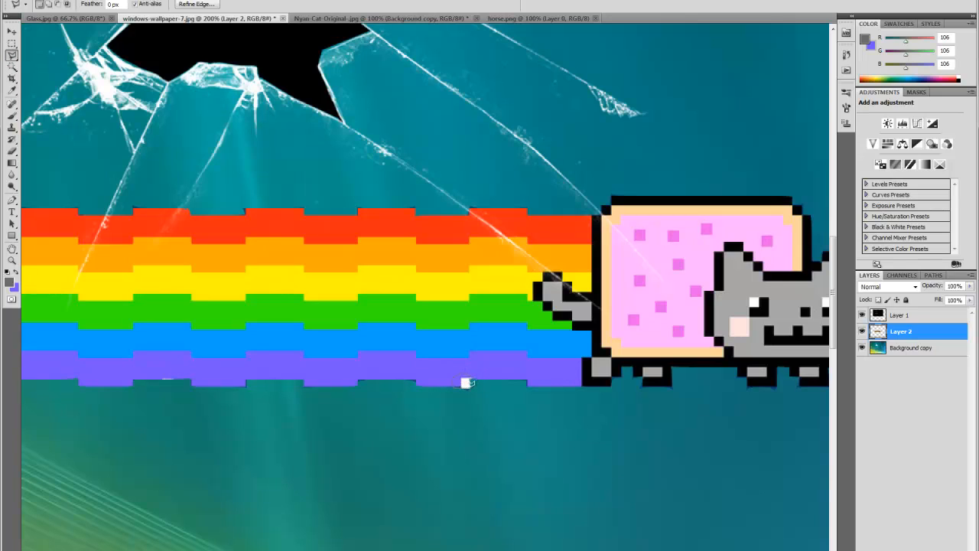
{"action": "mouse_move", "coordinate": [468, 379]}
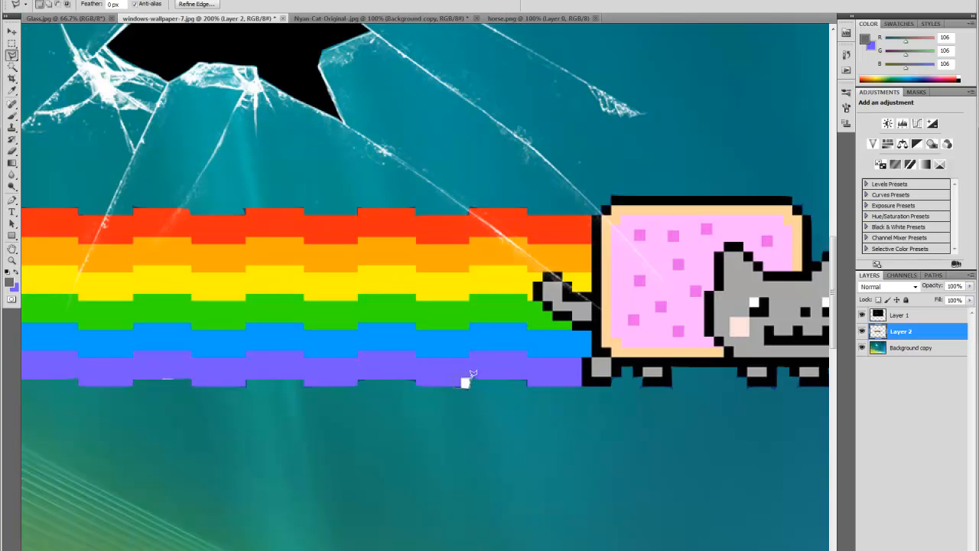
{"action": "mouse_move", "coordinate": [468, 379]}
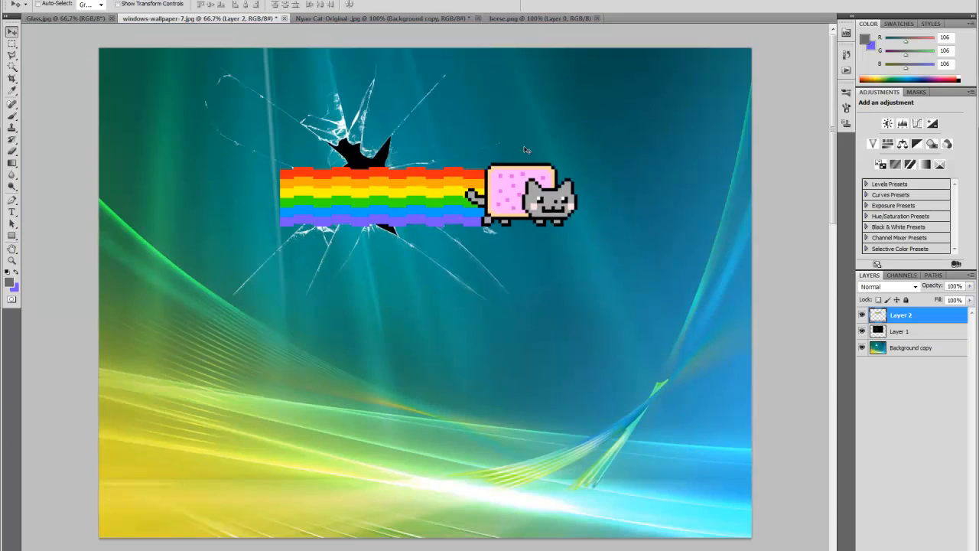
Step: Nudge Layer 2 onto the hole, select Layer 1 and hide the cat layer
{"action": "left_click_drag", "start_coordinate": [523, 195], "coordinate": [502, 183]}
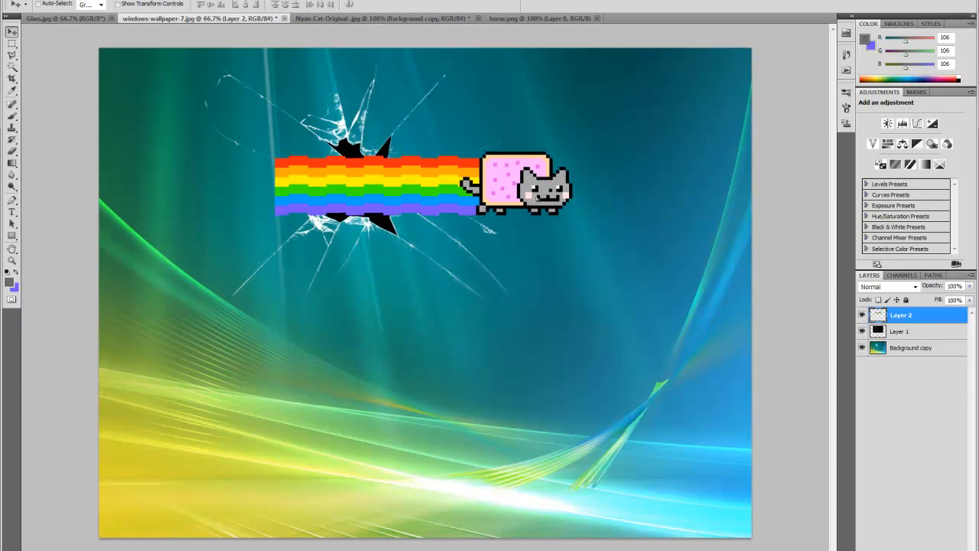
{"action": "left_click", "coordinate": [899, 331]}
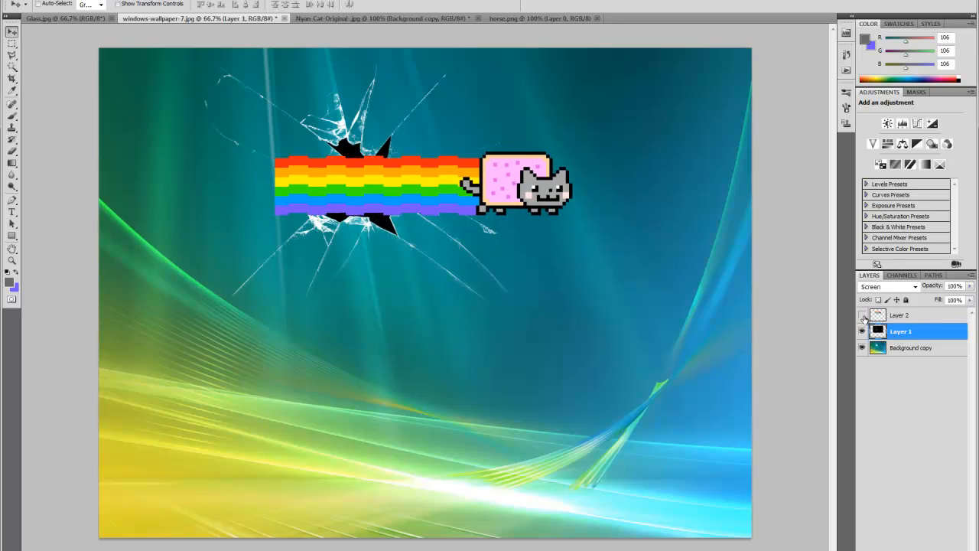
{"action": "left_click", "coordinate": [862, 315]}
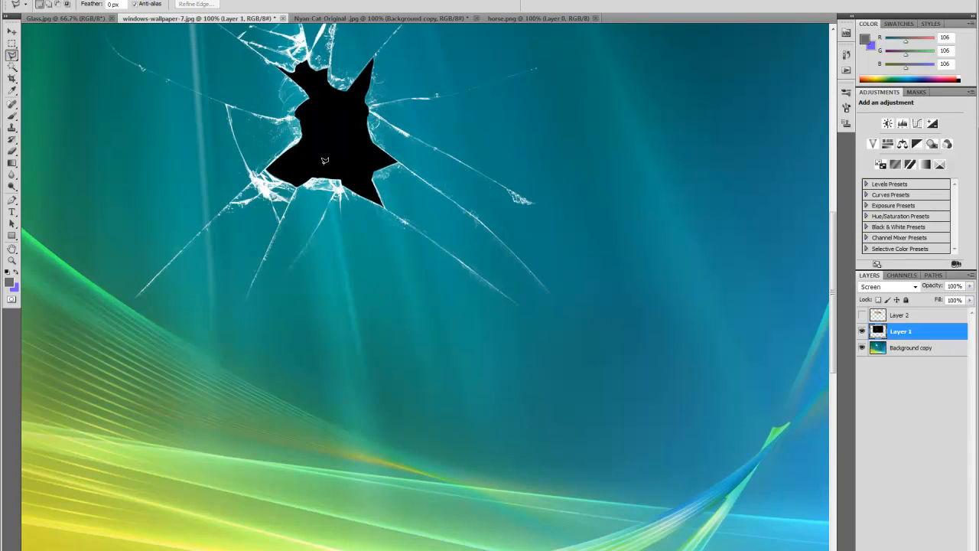
{"action": "mouse_move", "coordinate": [307, 169]}
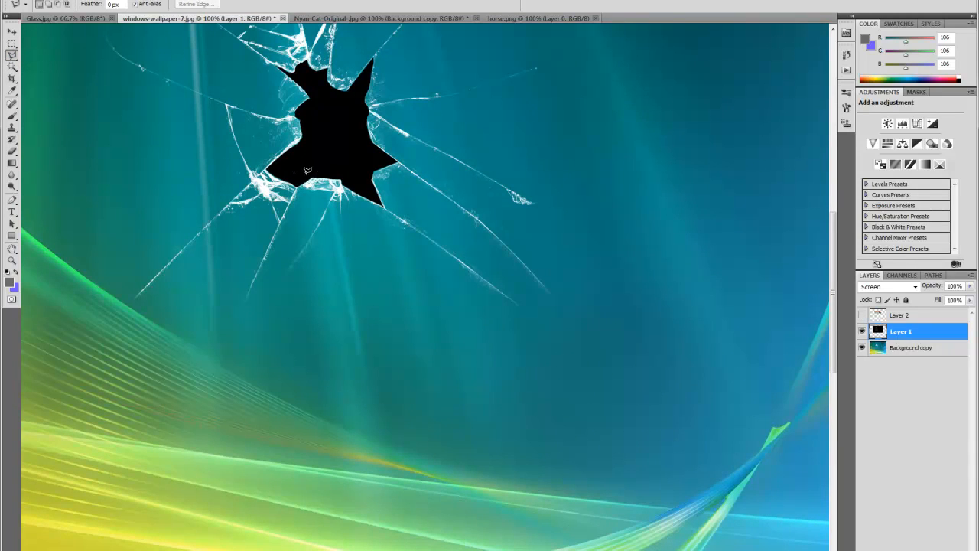
{"action": "mouse_move", "coordinate": [303, 180]}
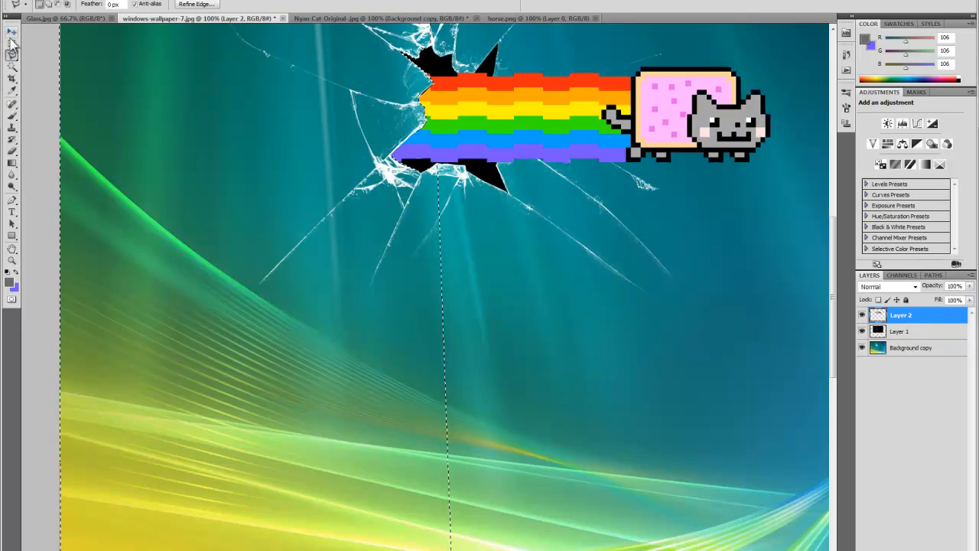
Step: Erase the rainbow trail's left edge along the hole on Layer 2 with the Eraser
{"action": "left_click", "coordinate": [13, 32]}
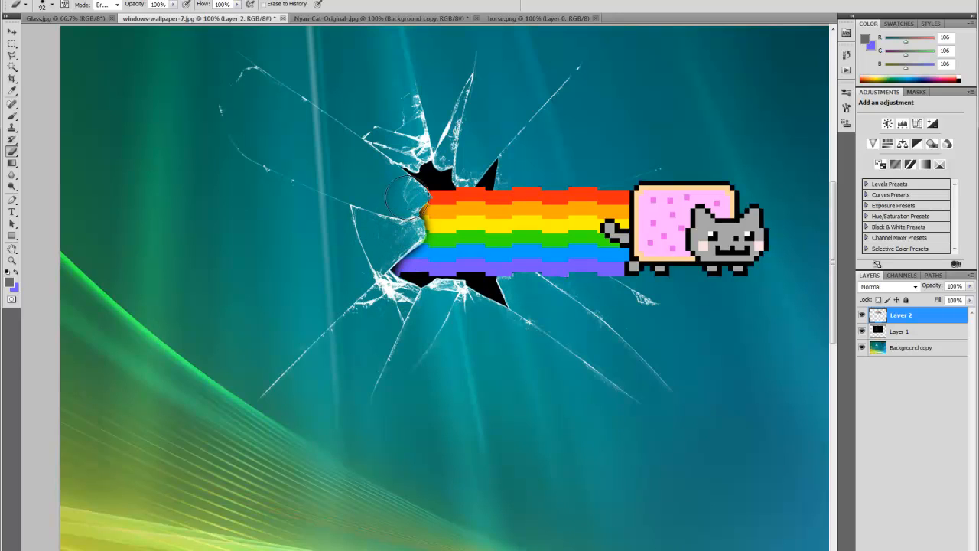
{"action": "mouse_move", "coordinate": [375, 275]}
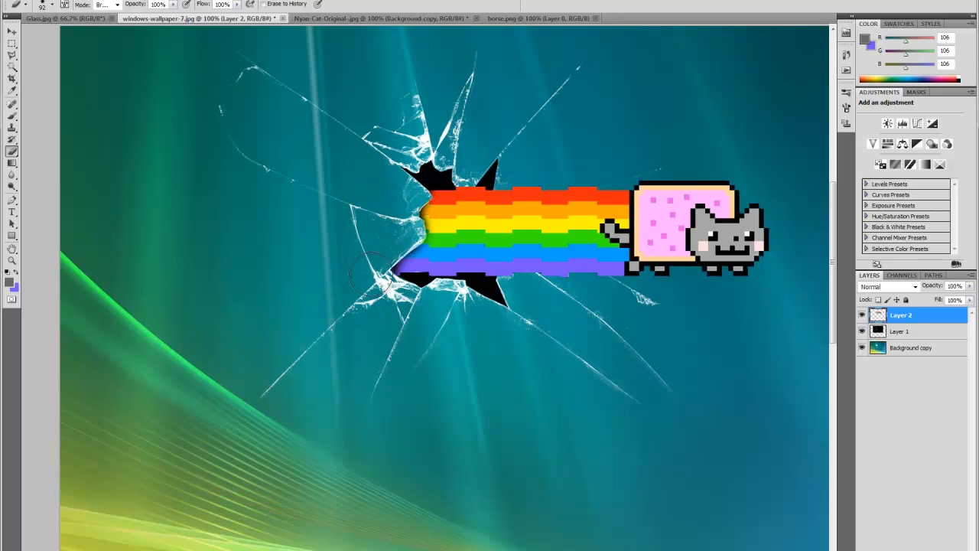
{"action": "mouse_move", "coordinate": [406, 229]}
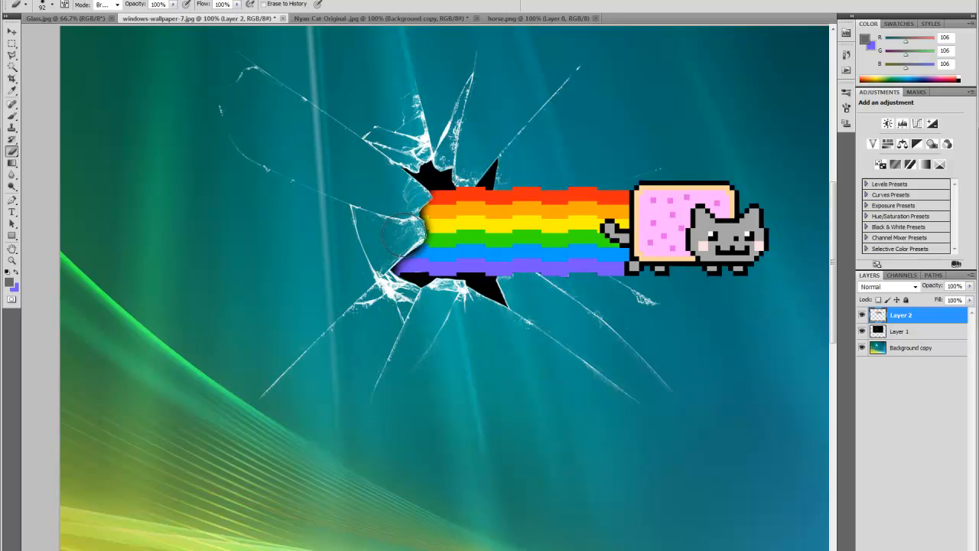
{"action": "mouse_move", "coordinate": [309, 167]}
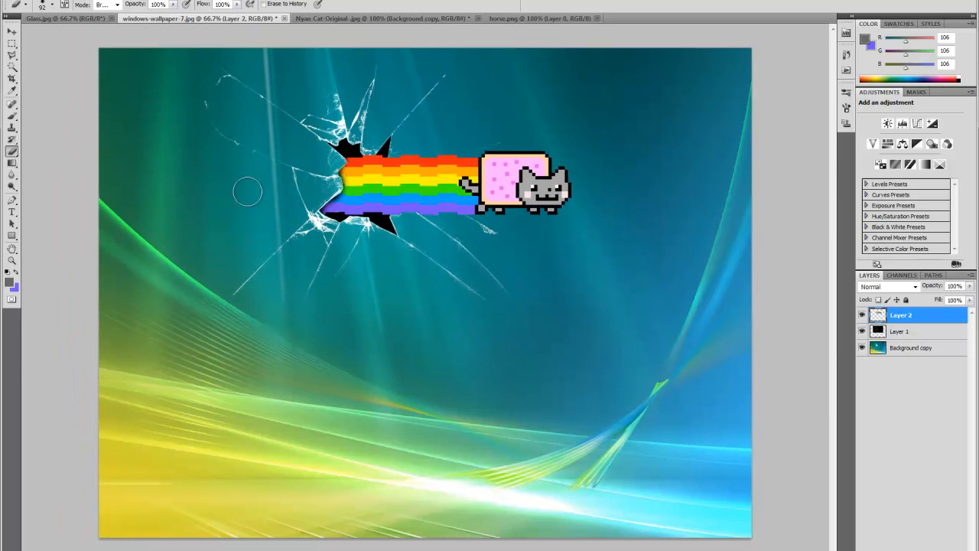
{"action": "mouse_move", "coordinate": [245, 177]}
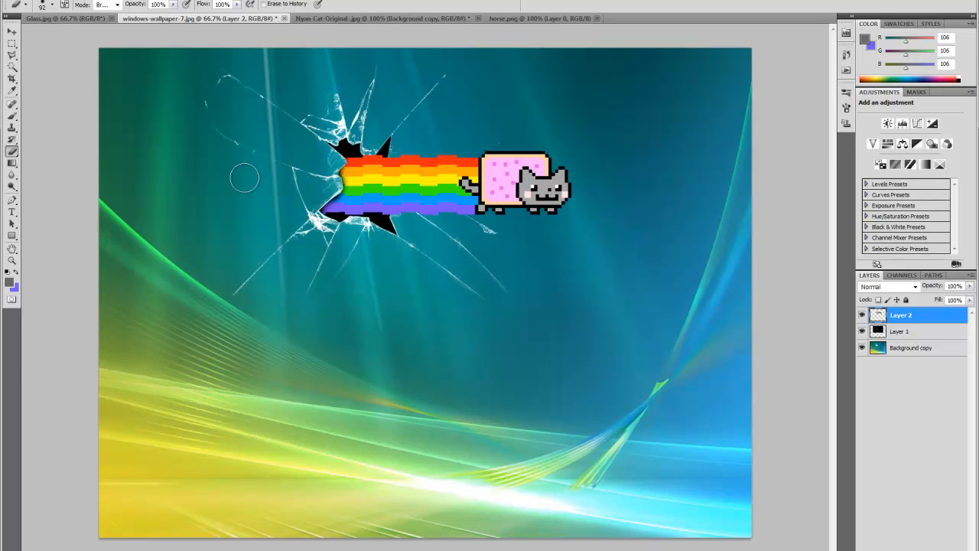
{"action": "mouse_move", "coordinate": [517, 109]}
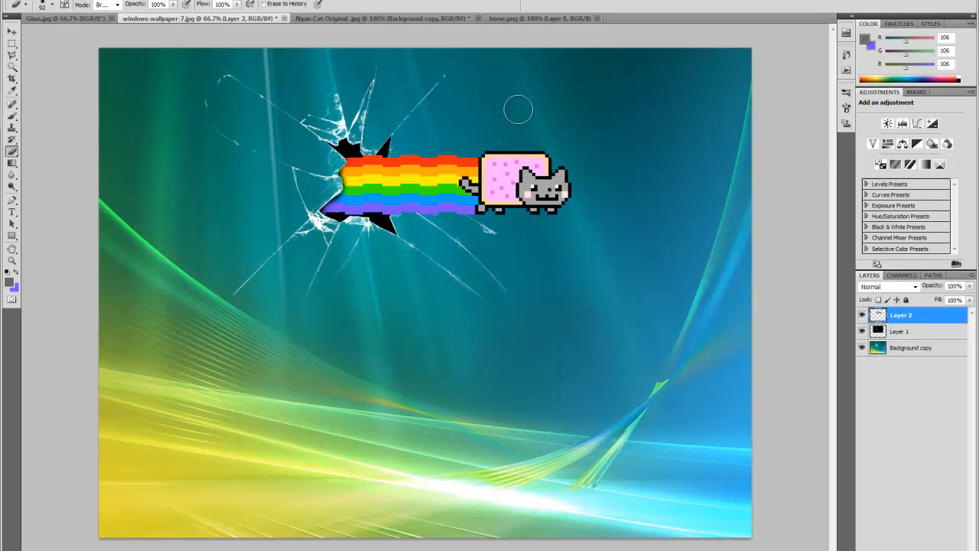
{"action": "mouse_move", "coordinate": [201, 182]}
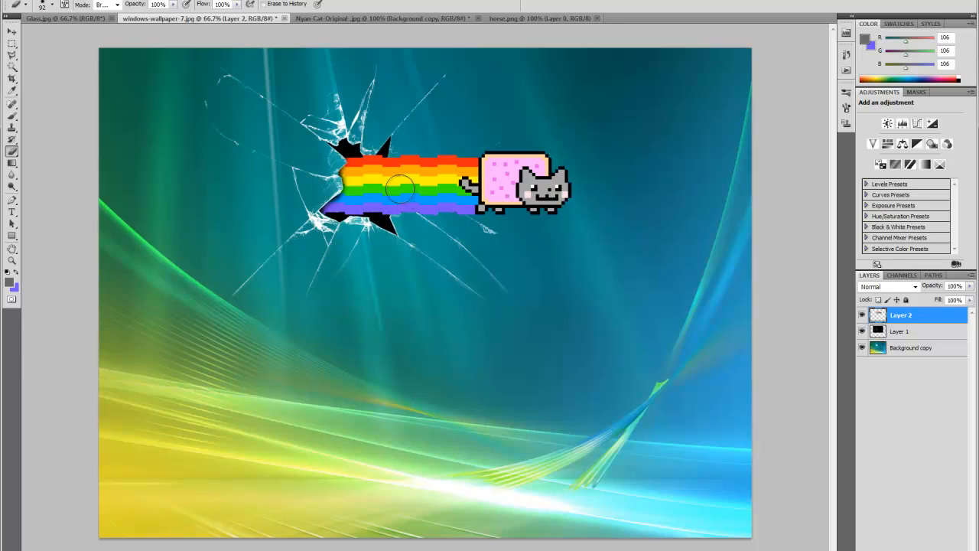
{"action": "mouse_move", "coordinate": [505, 372]}
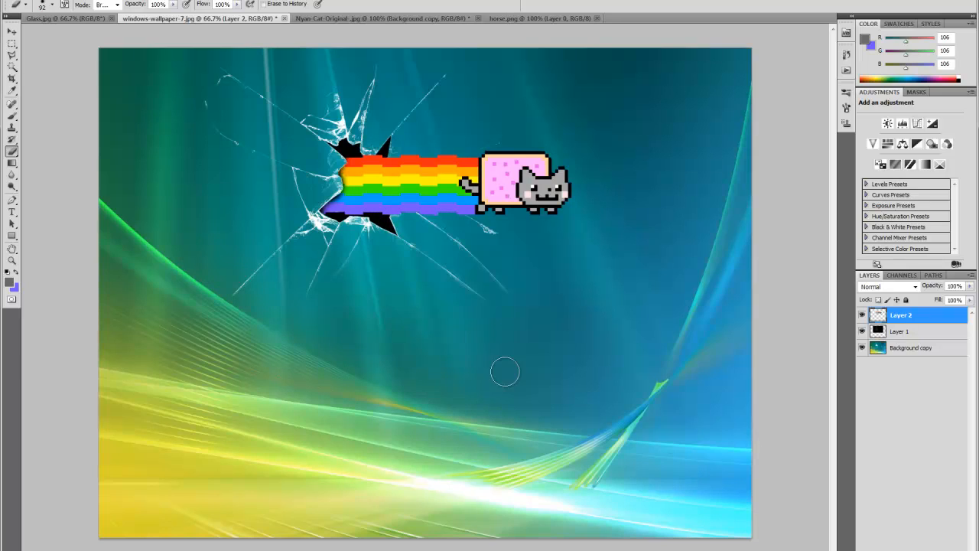
{"action": "mouse_move", "coordinate": [442, 191]}
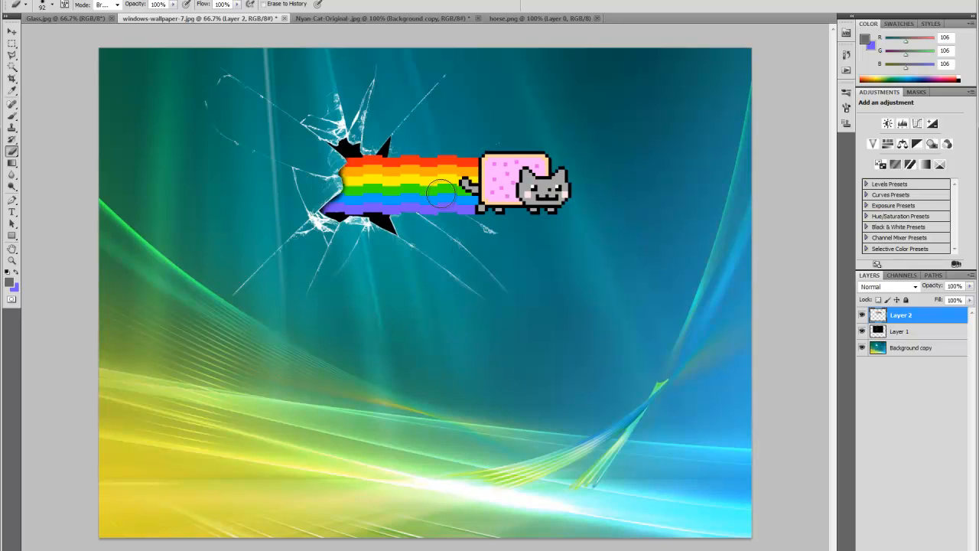
{"action": "mouse_move", "coordinate": [187, 72]}
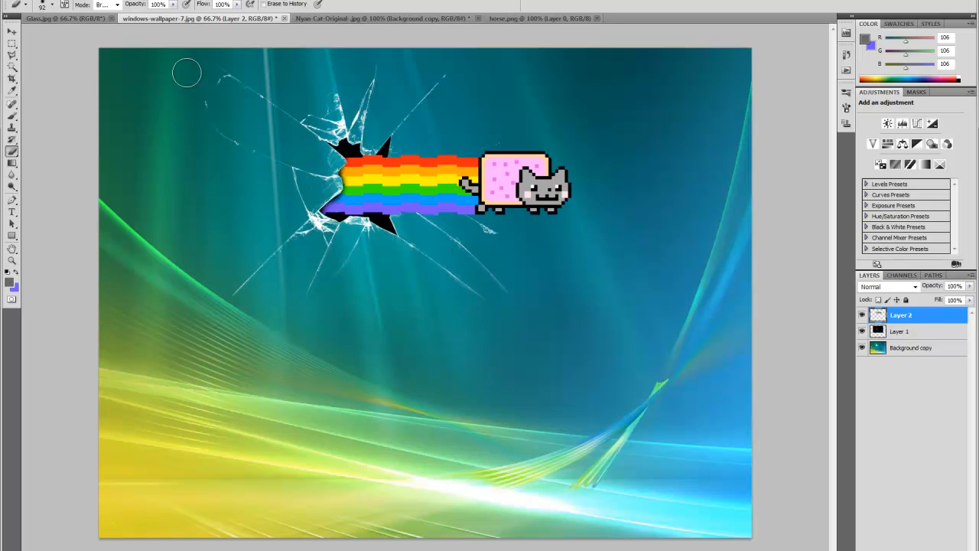
{"action": "mouse_move", "coordinate": [492, 23]}
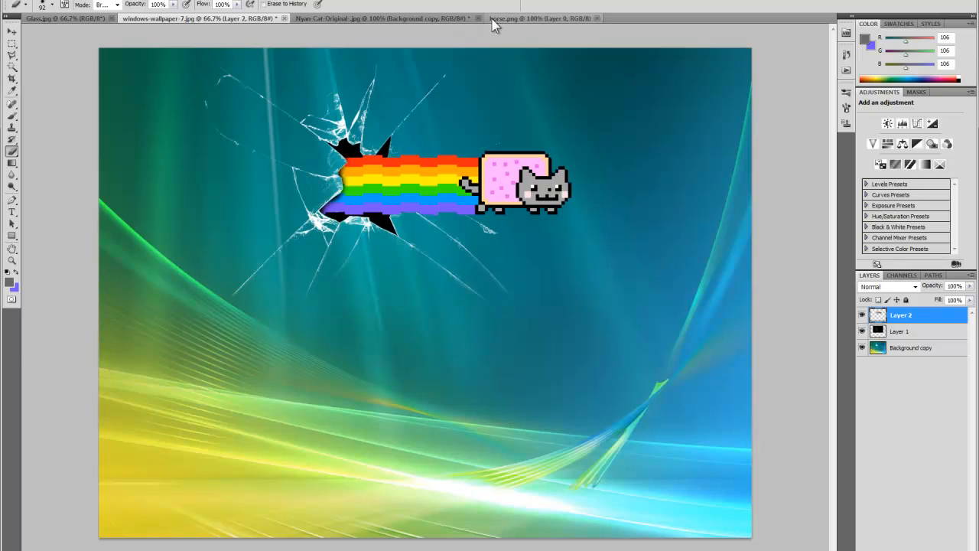
Step: Drag the rider from horse.png onto the wallpaper's bottom-right corner
{"action": "left_click", "coordinate": [538, 18]}
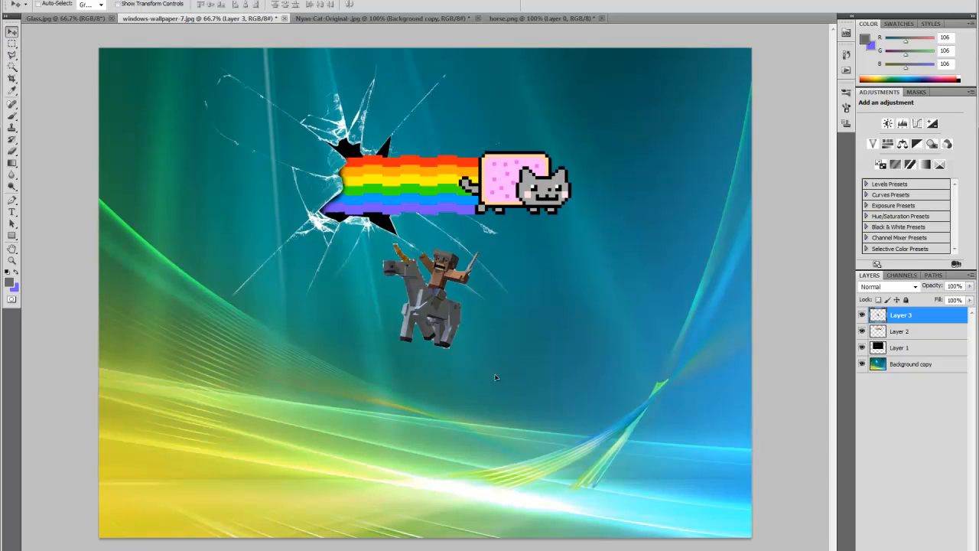
{"action": "left_click_drag", "start_coordinate": [426, 290], "coordinate": [691, 482]}
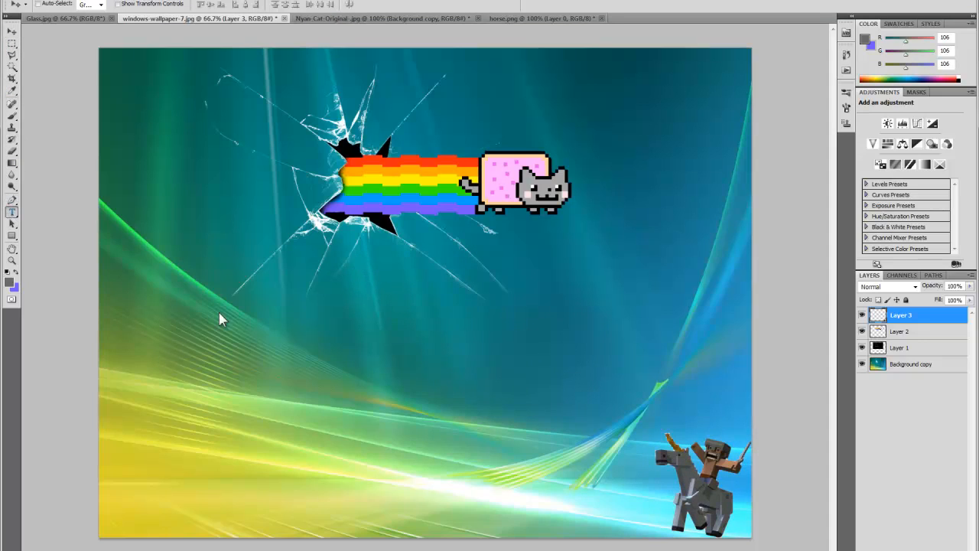
{"action": "mouse_move", "coordinate": [259, 333]}
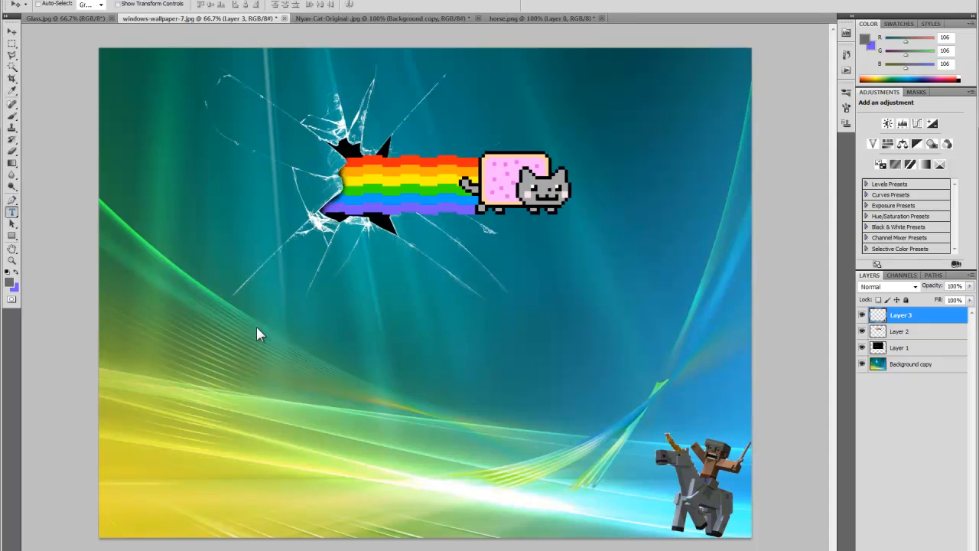
{"action": "mouse_move", "coordinate": [257, 352]}
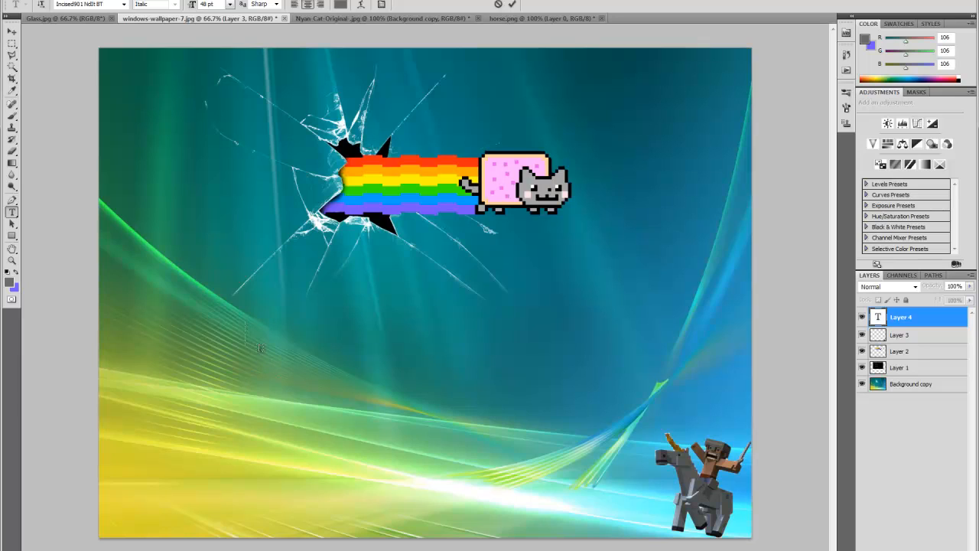
{"action": "mouse_move", "coordinate": [281, 321]}
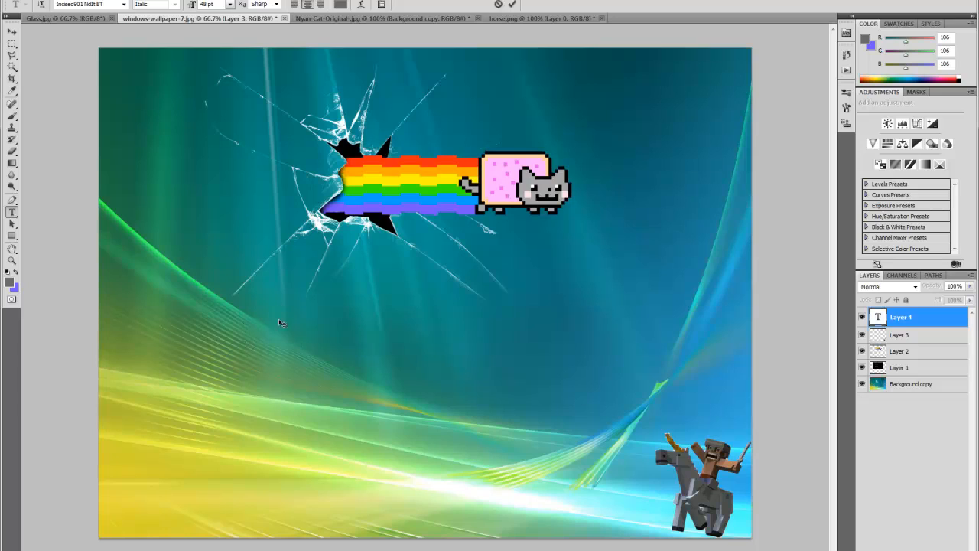
Step: Enter the text 'Litisam' with the Horizontal Type tool above the horse rider and commit it
{"action": "type", "text": "Litisam"}
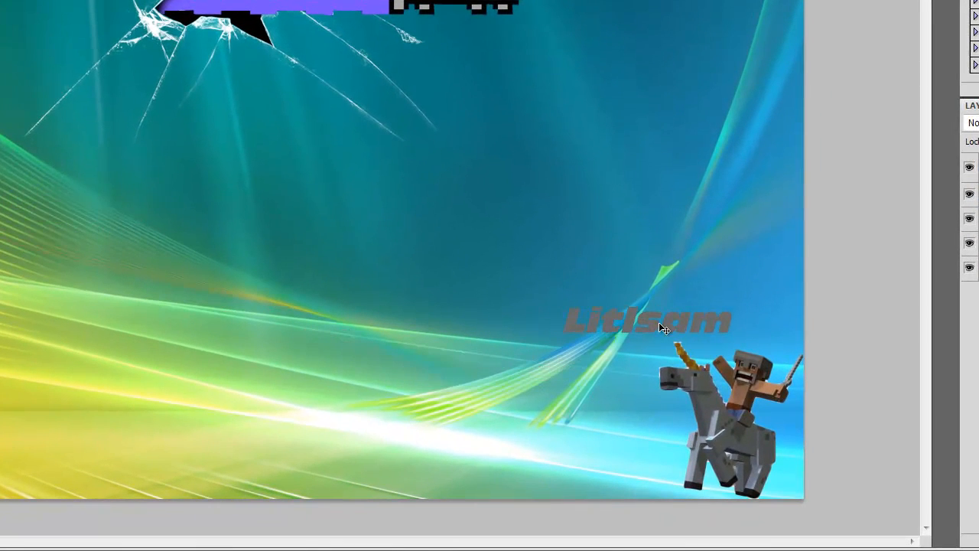
{"action": "left_click", "coordinate": [646, 320]}
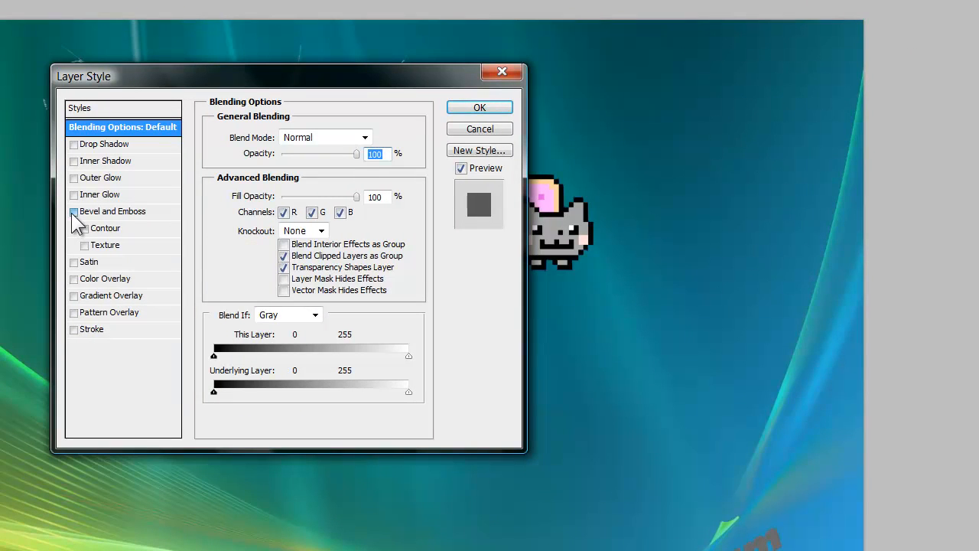
Step: Apply Drop Shadow, Bevel and Emboss and Contour layer styles to the Litlsam text layer
{"action": "left_click", "coordinate": [74, 211]}
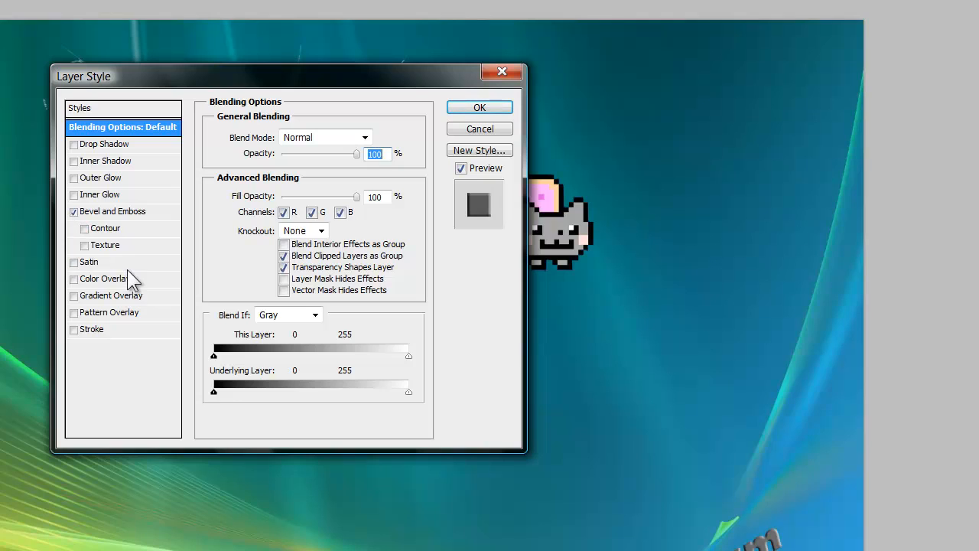
{"action": "mouse_move", "coordinate": [95, 229]}
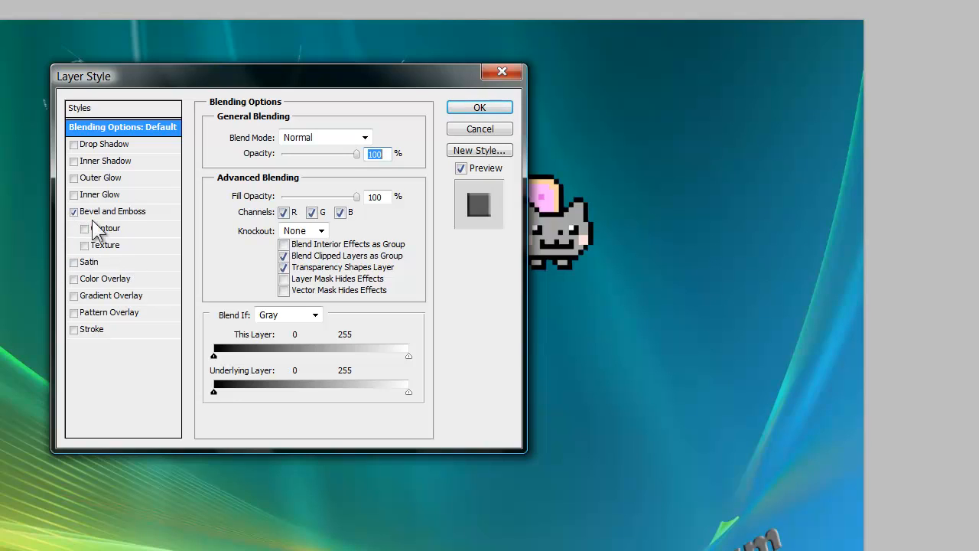
{"action": "left_click", "coordinate": [84, 229]}
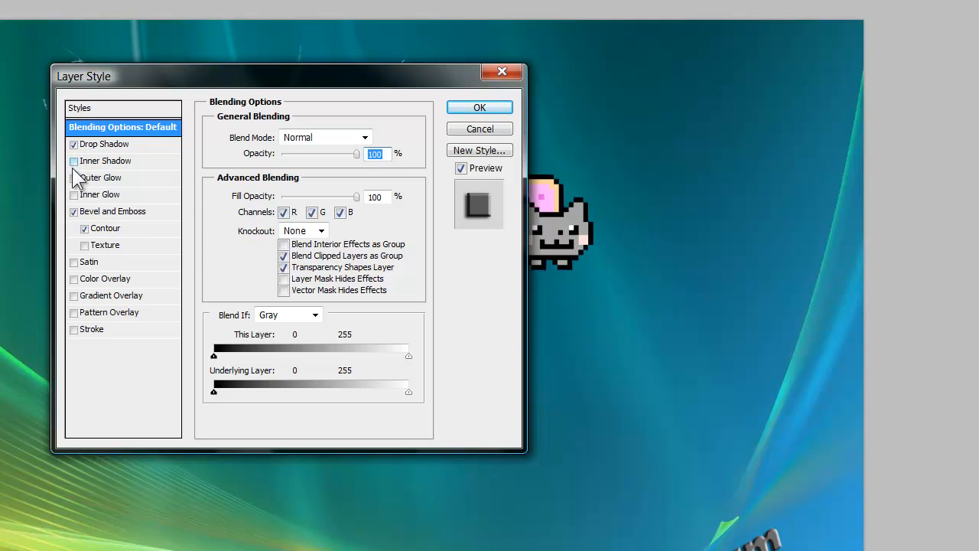
{"action": "left_click", "coordinate": [73, 177]}
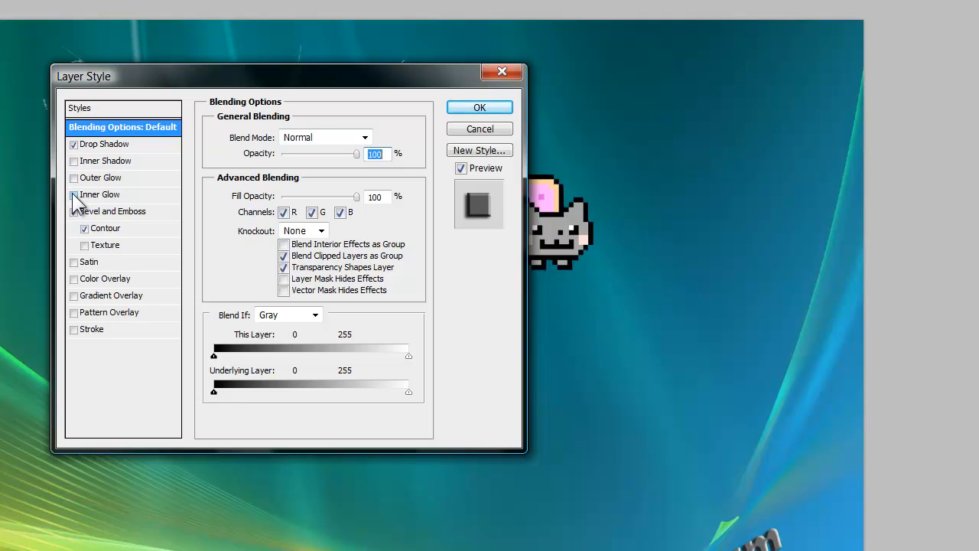
{"action": "left_click", "coordinate": [74, 211]}
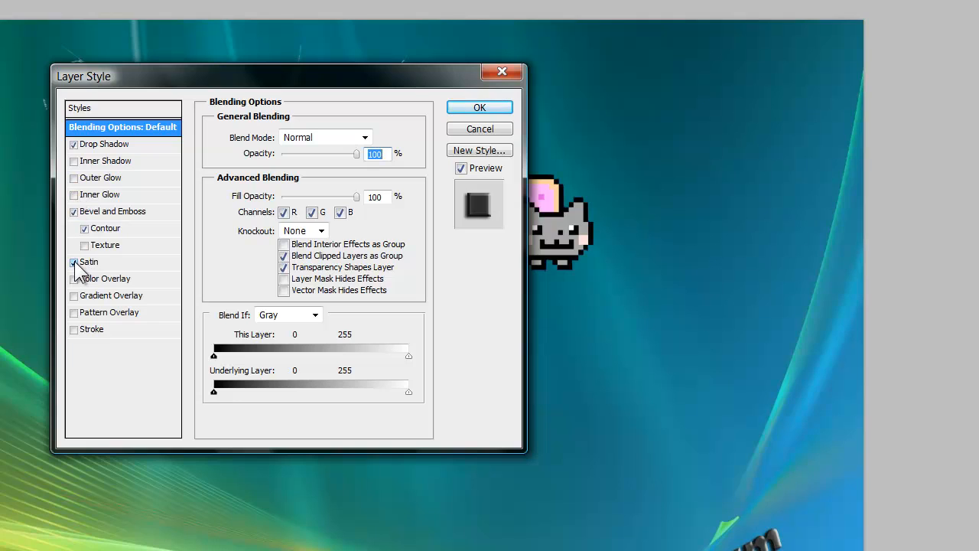
{"action": "left_click", "coordinate": [73, 261]}
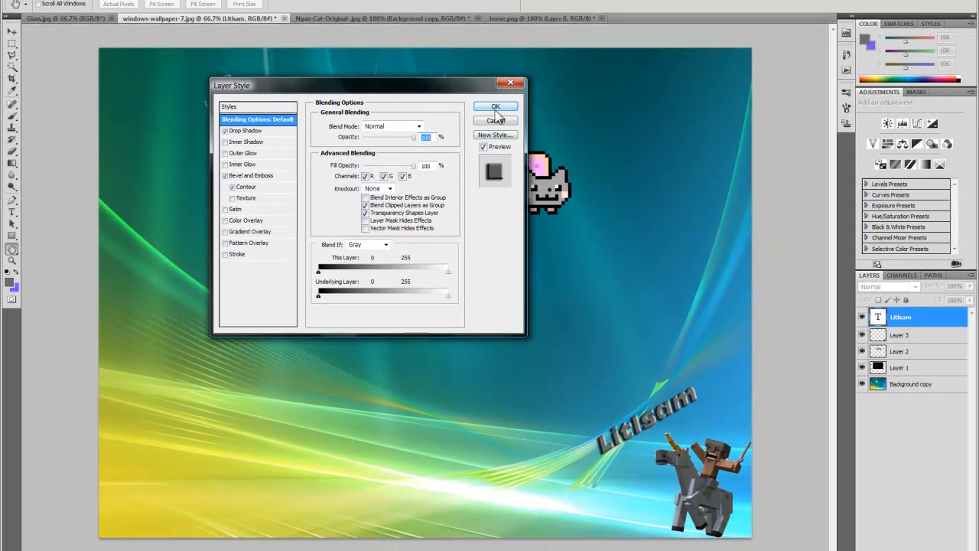
{"action": "left_click", "coordinate": [496, 107]}
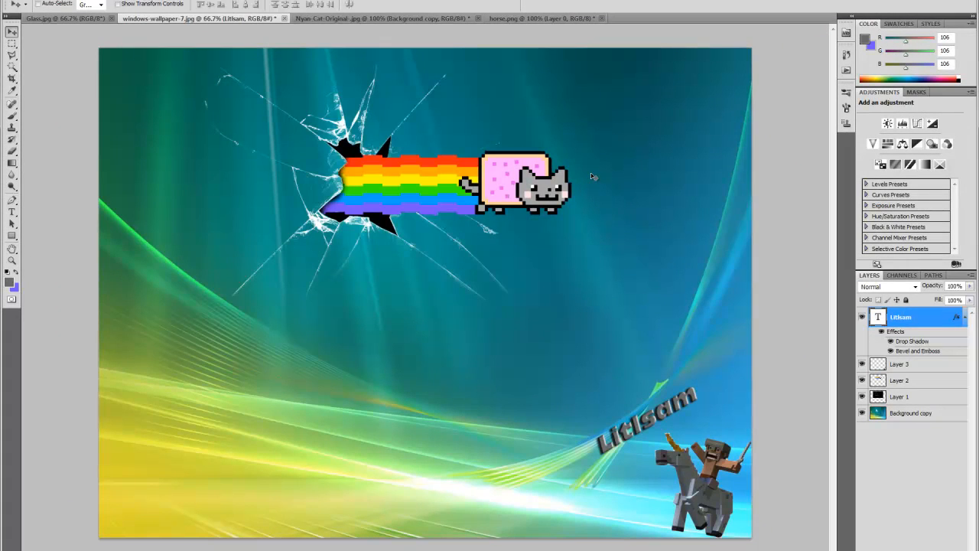
{"action": "mouse_move", "coordinate": [593, 177]}
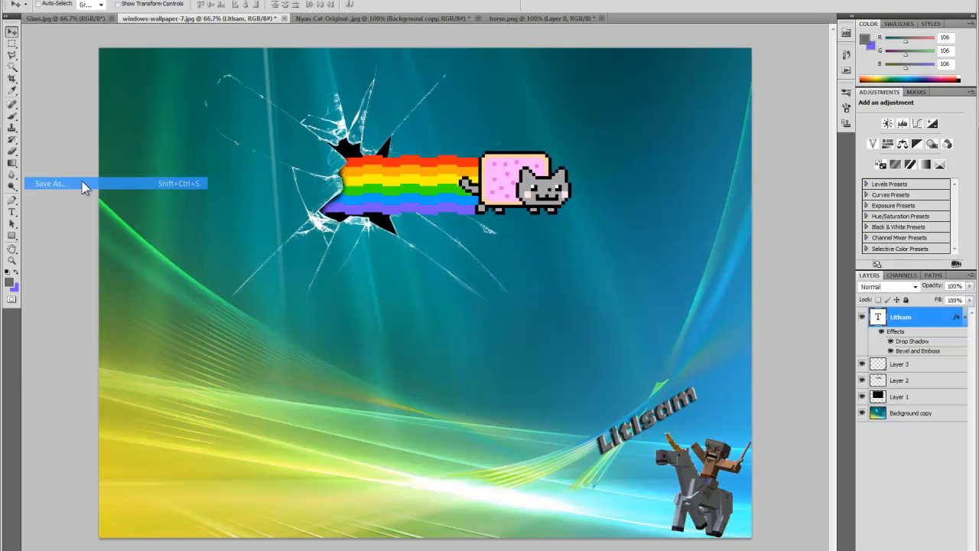
Step: Save the composition as a PNG copy named windows-wallpaper-7.png via Save As
{"action": "left_click", "coordinate": [49, 183]}
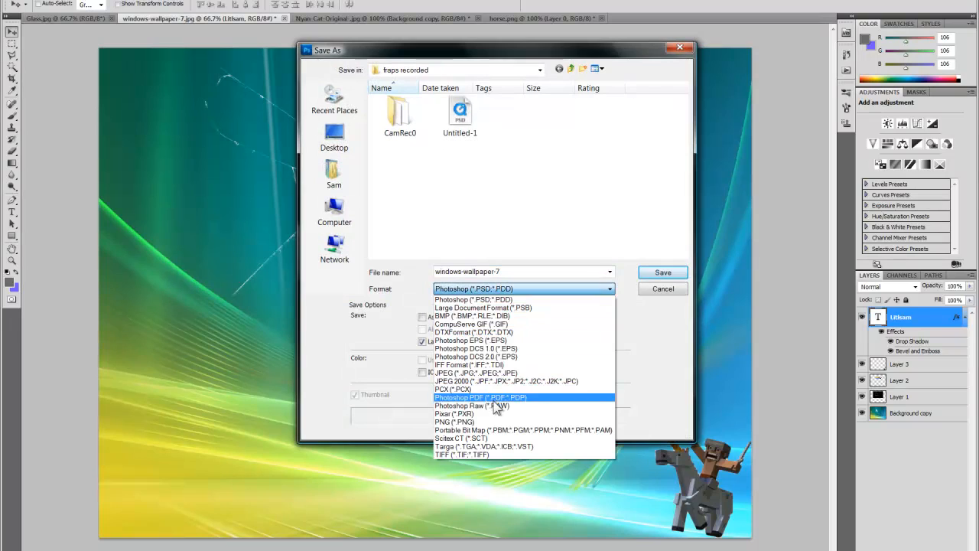
{"action": "left_click", "coordinate": [453, 422]}
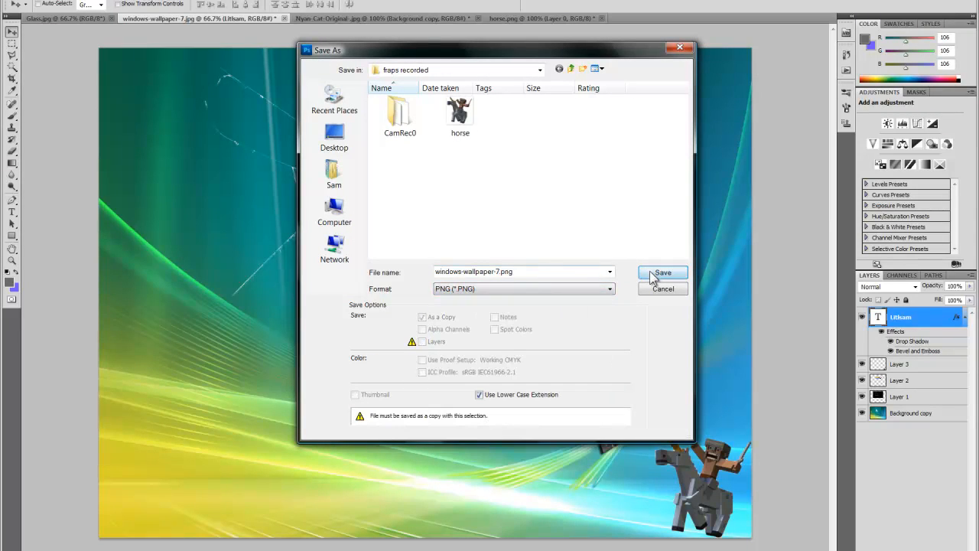
{"action": "left_click", "coordinate": [661, 273]}
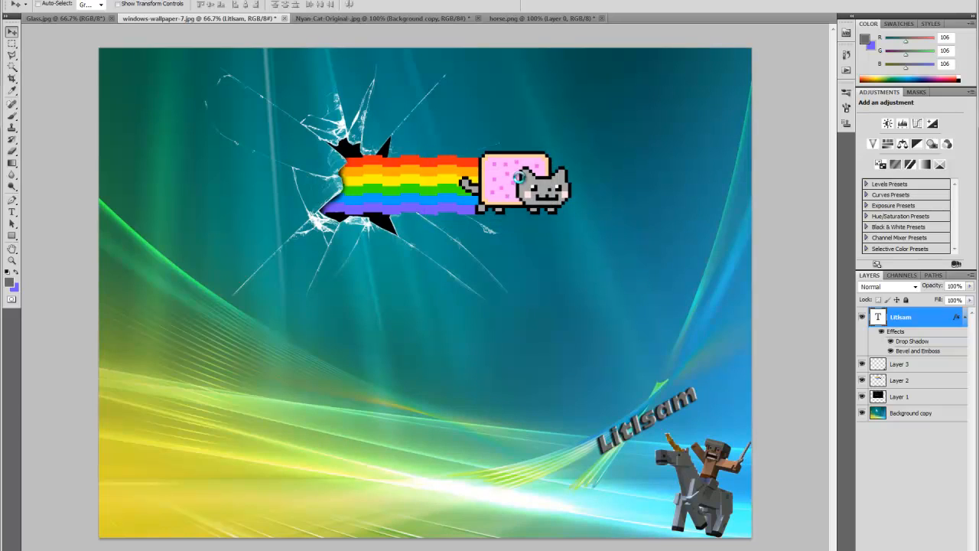